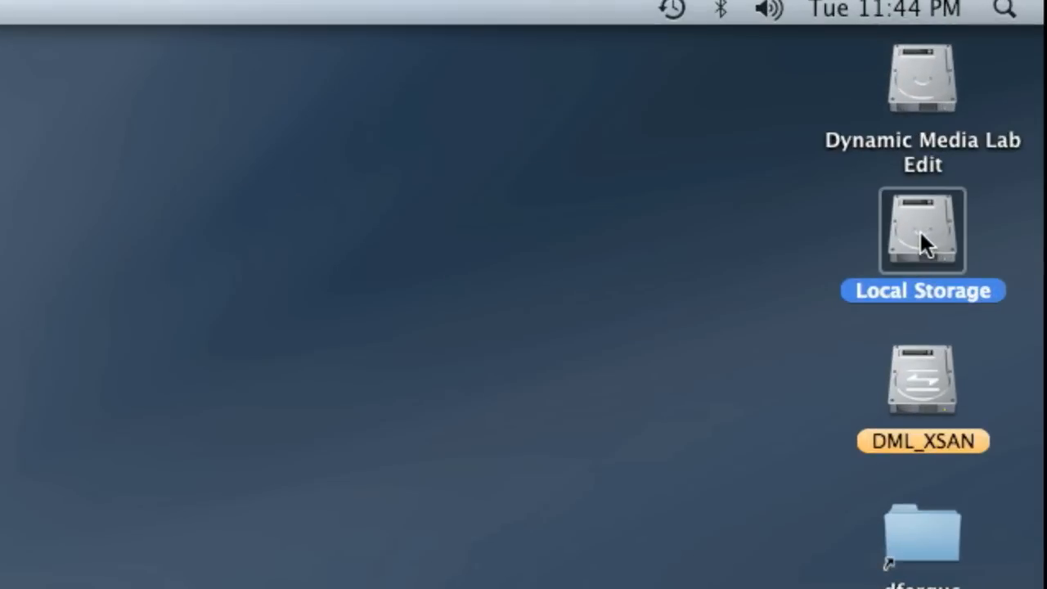
pyautogui.moveTo(931, 390)
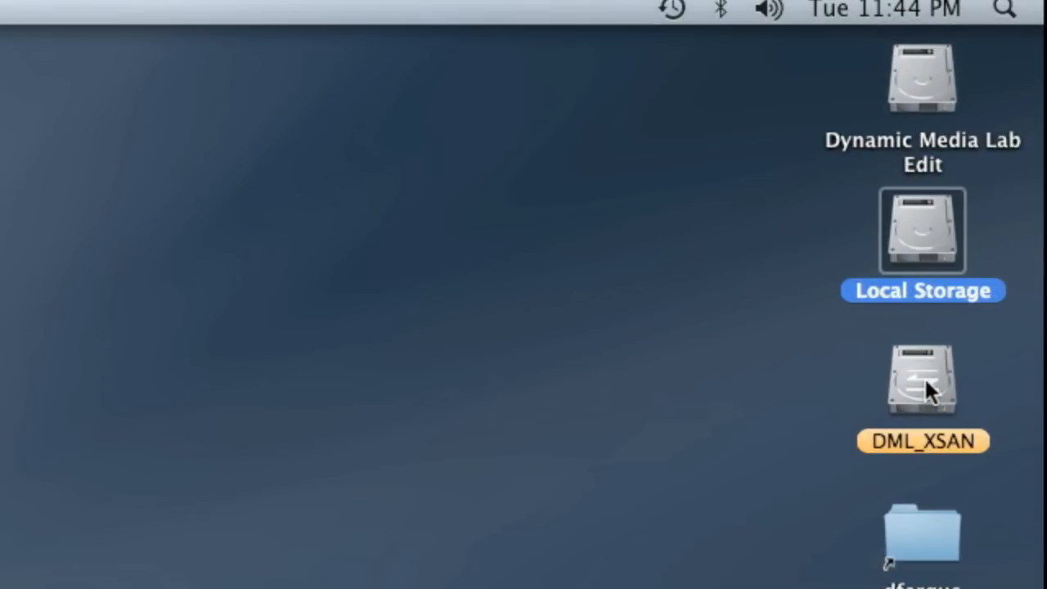
pyautogui.moveTo(921, 381)
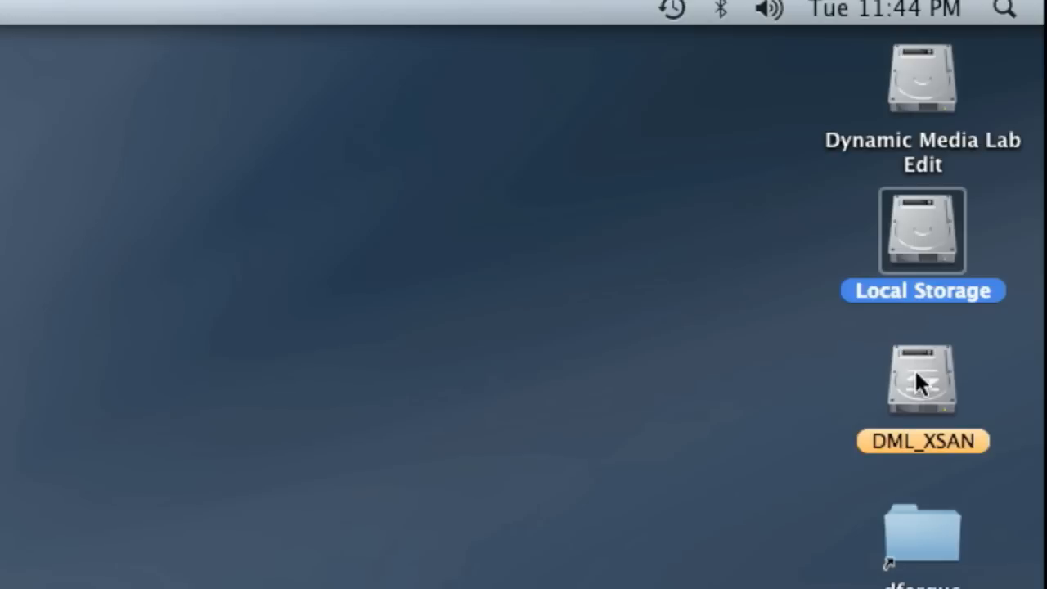
pyautogui.moveTo(929, 383)
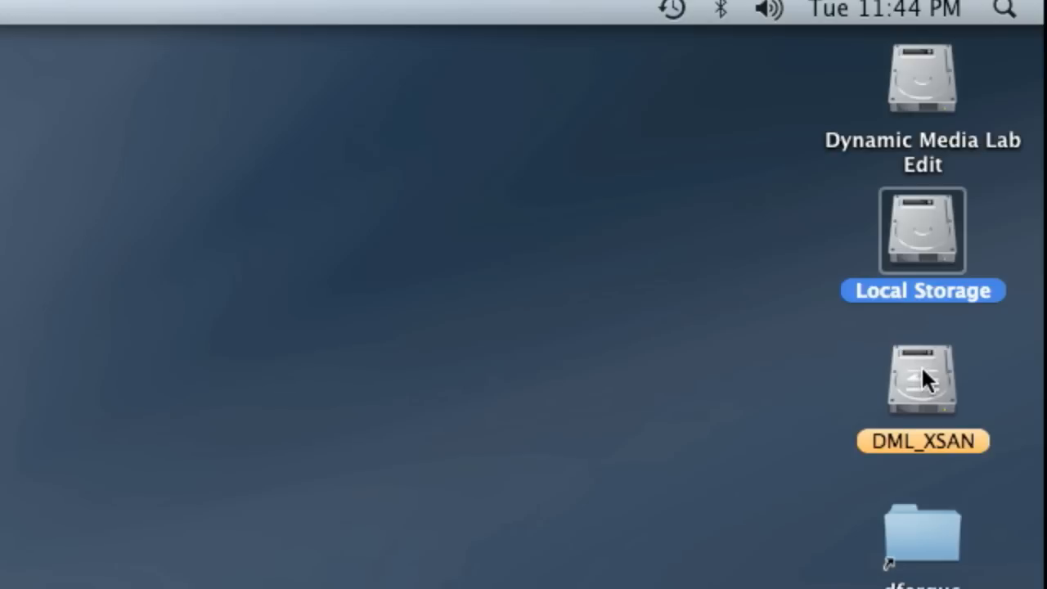
pyautogui.moveTo(1027, 221)
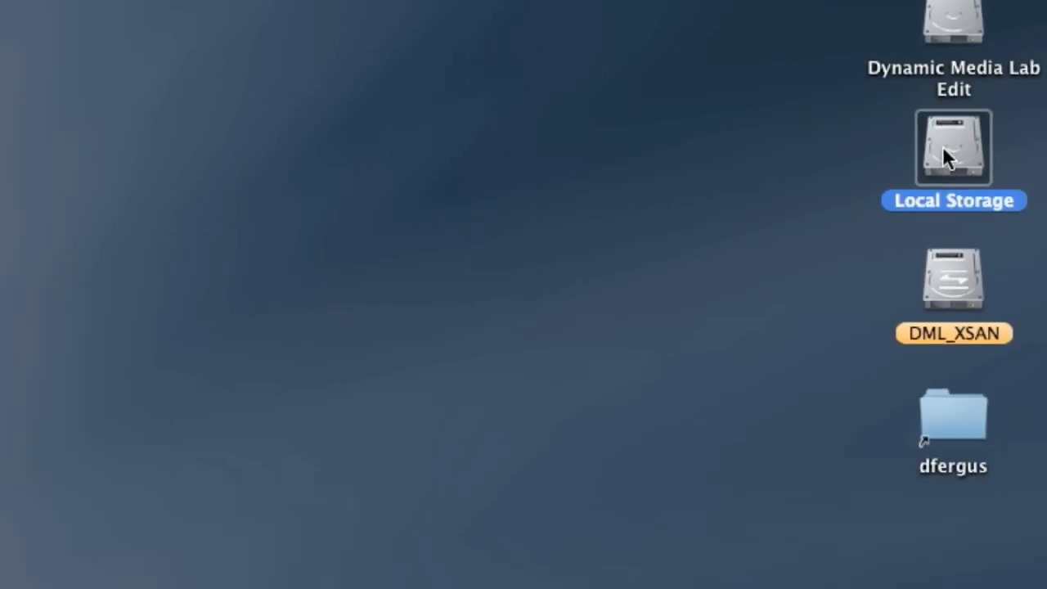
# Create a new folder on Local Storage and name it FCP_setup.
pyautogui.doubleClick(950, 150)
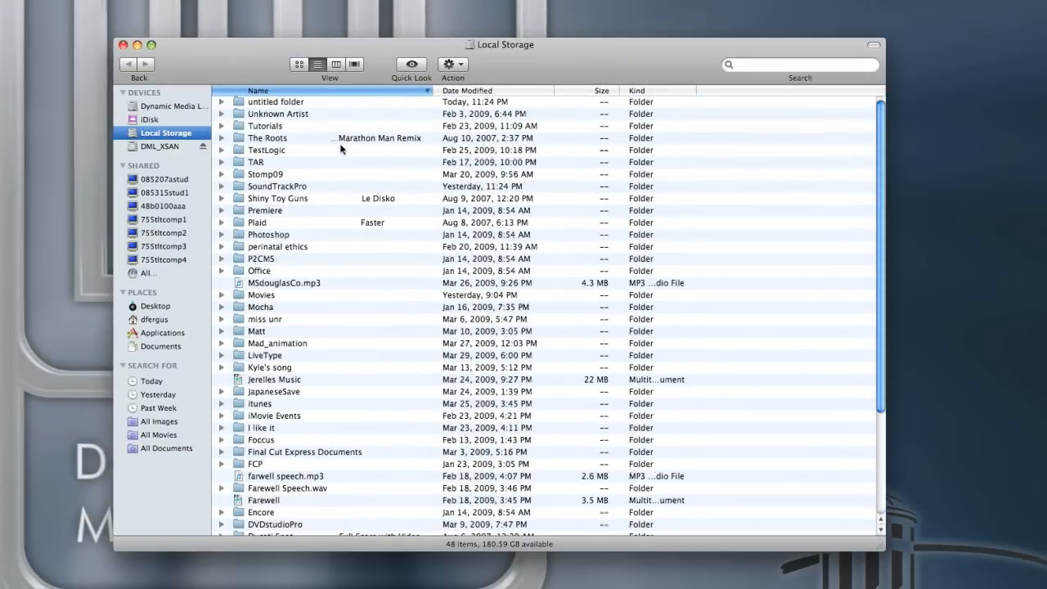
pyautogui.click(448, 66)
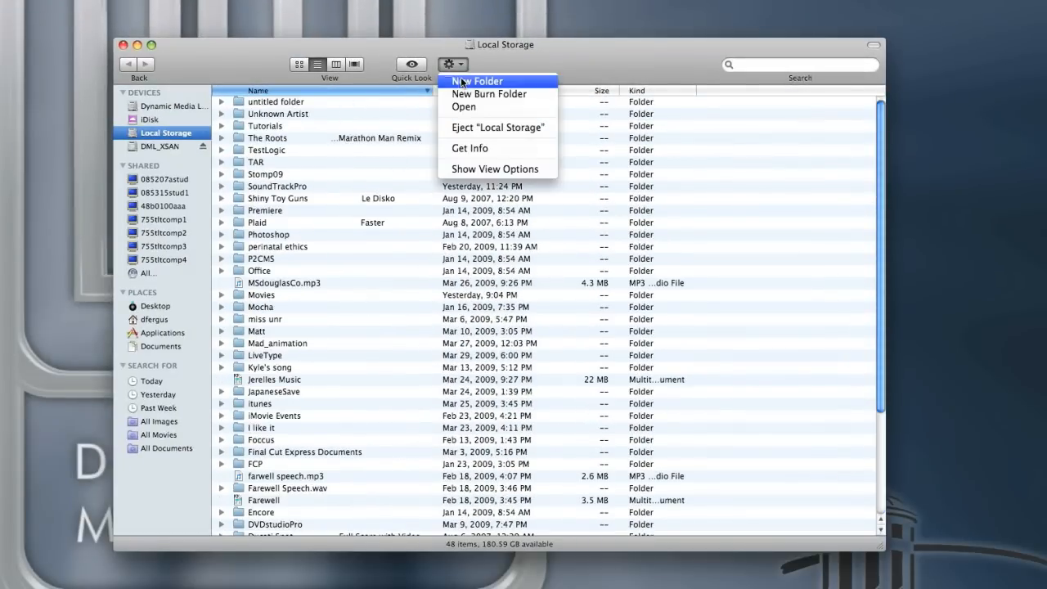
pyautogui.click(474, 82)
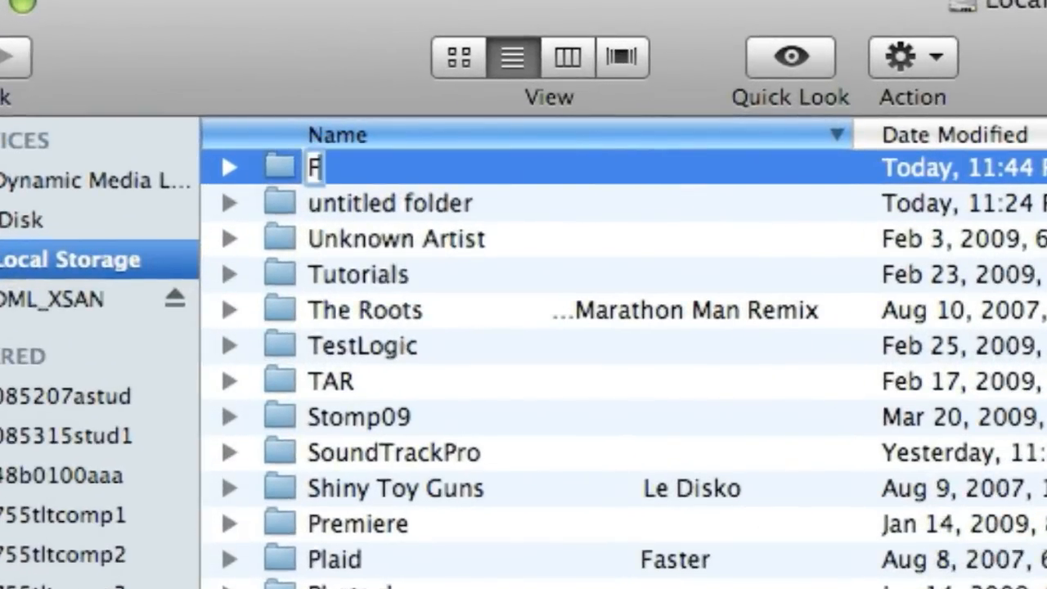
pyautogui.write('CP')
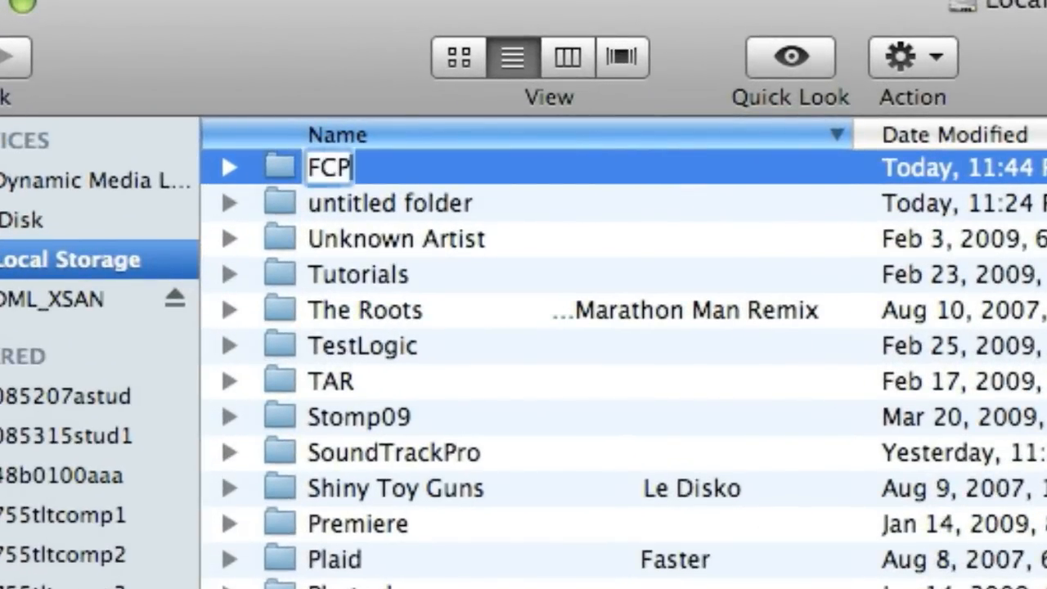
pyautogui.write('_')
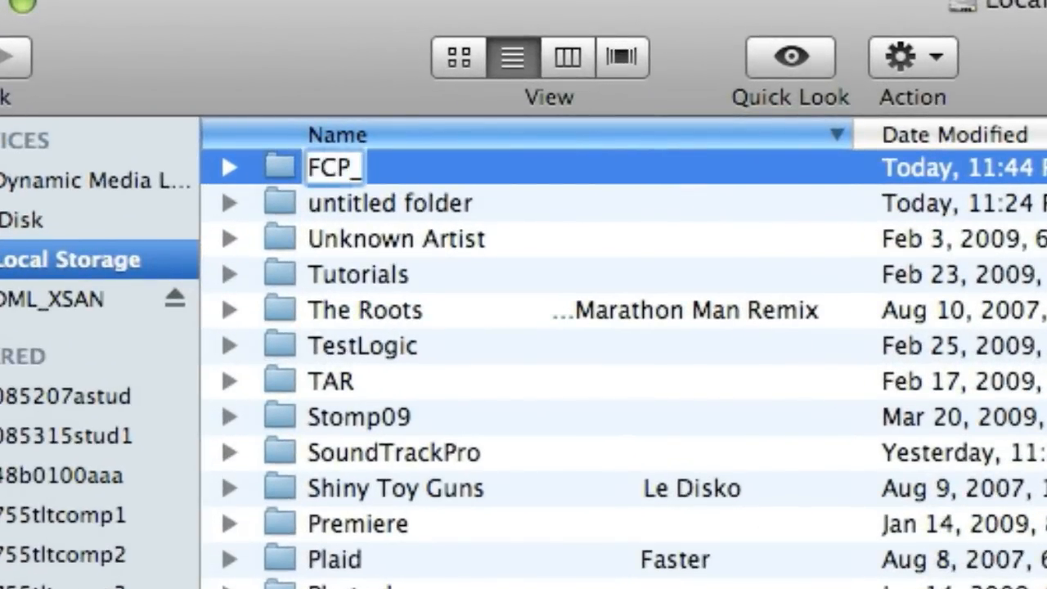
pyautogui.write('setup')
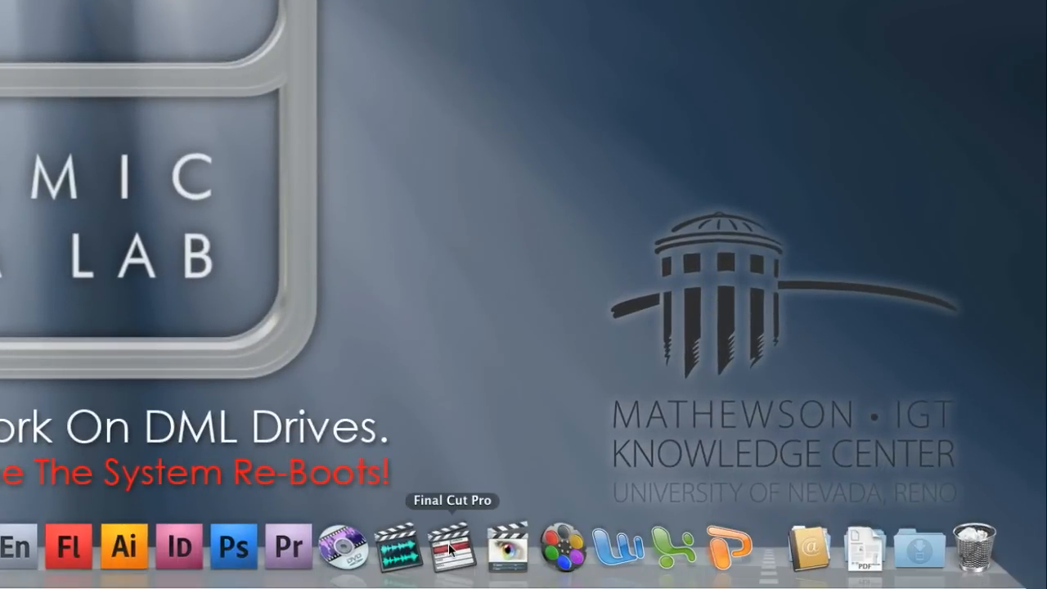
# Launch Final Cut Pro from the Dock to an untitled project with an empty sequence.
pyautogui.rightClick(450, 555)
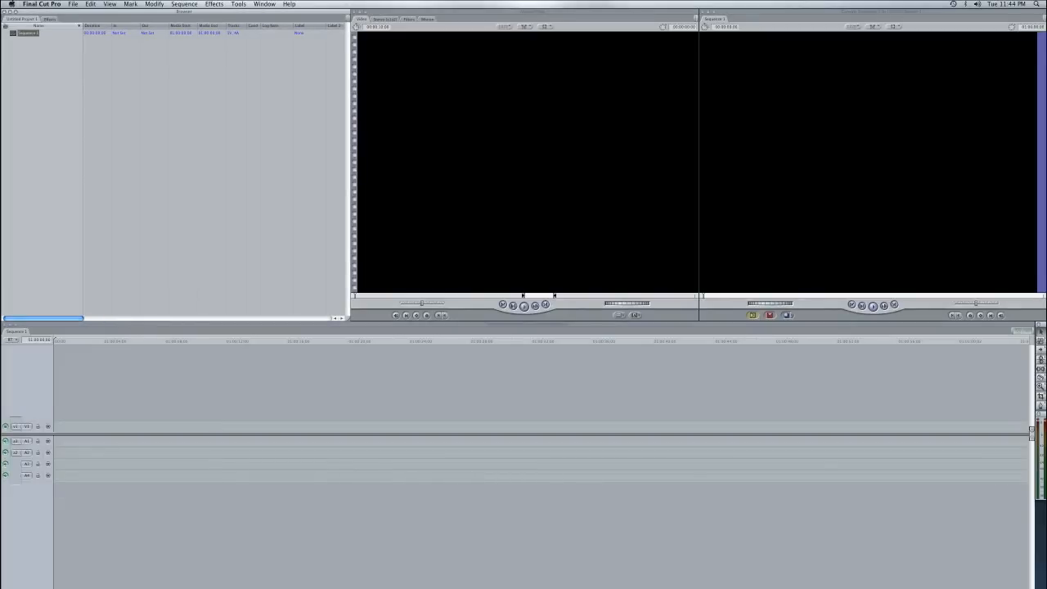
pyautogui.click(116, 7)
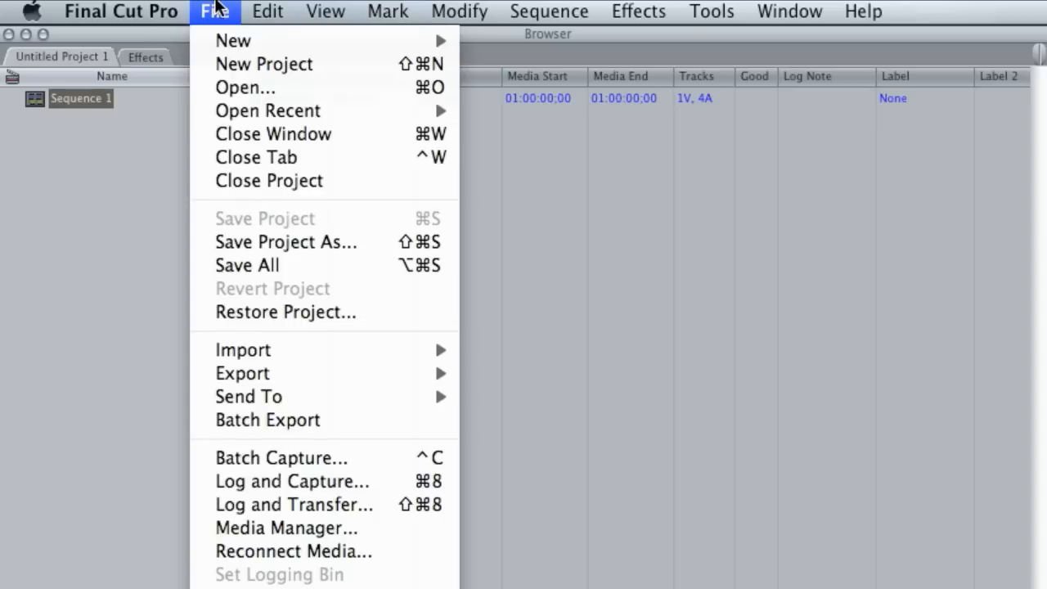
pyautogui.moveTo(214, 20)
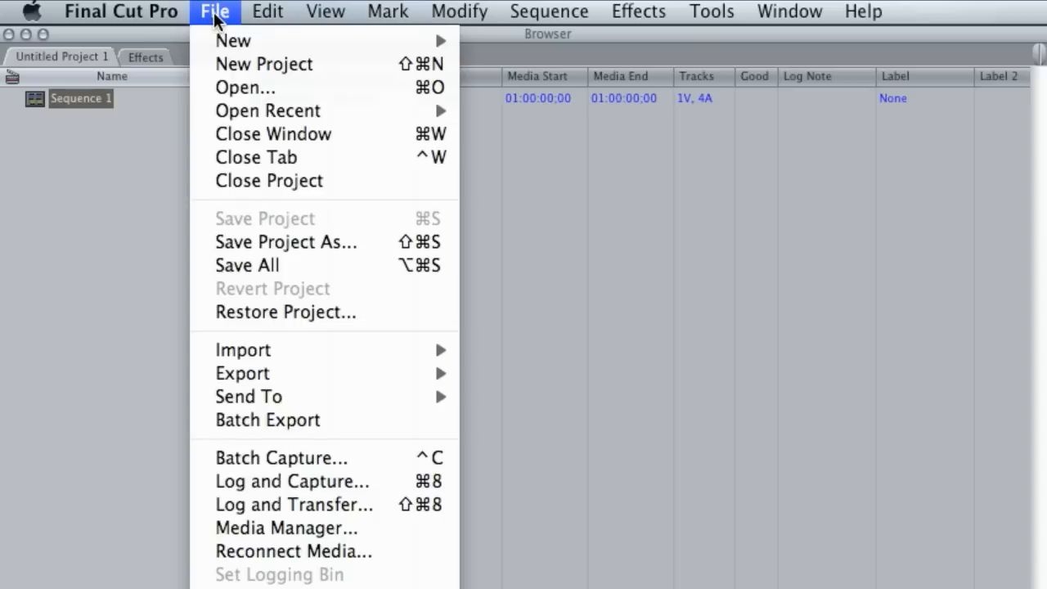
pyautogui.moveTo(294, 247)
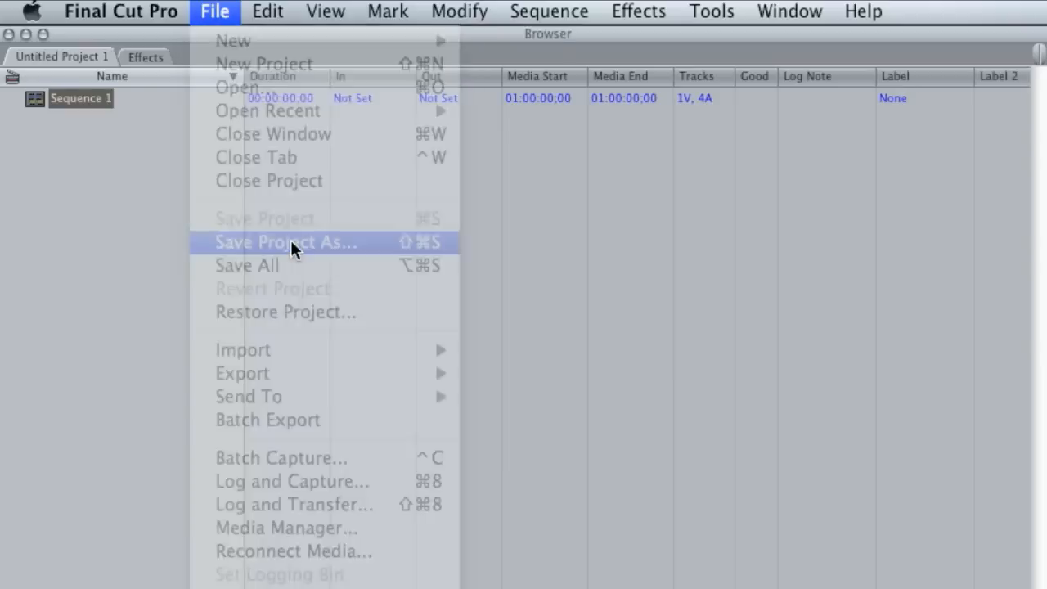
# Save the untitled project as FCP_setup inside the FCP_setup folder.
pyautogui.click(284, 242)
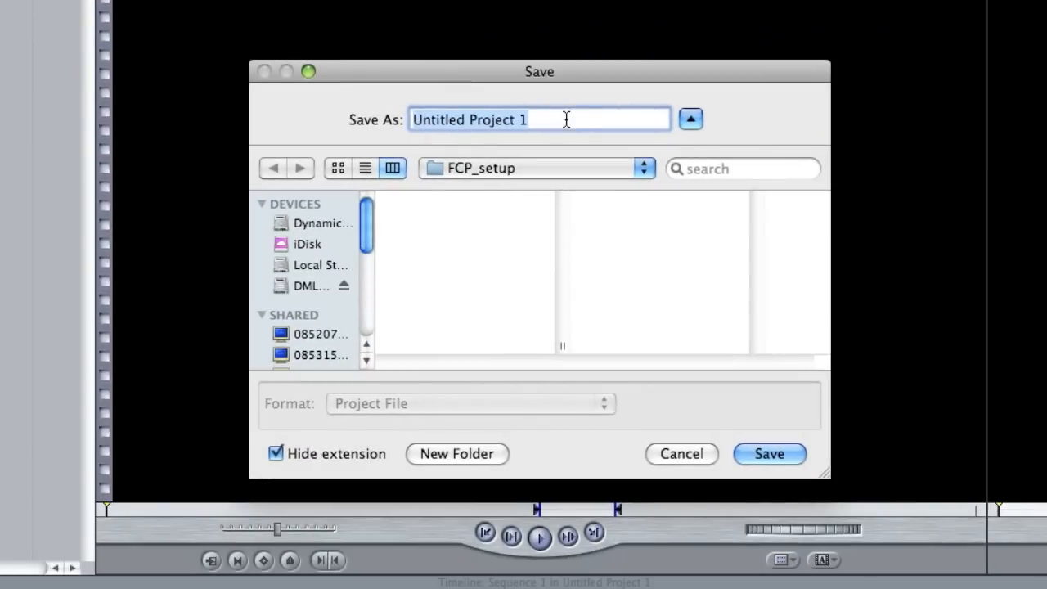
pyautogui.write('F')
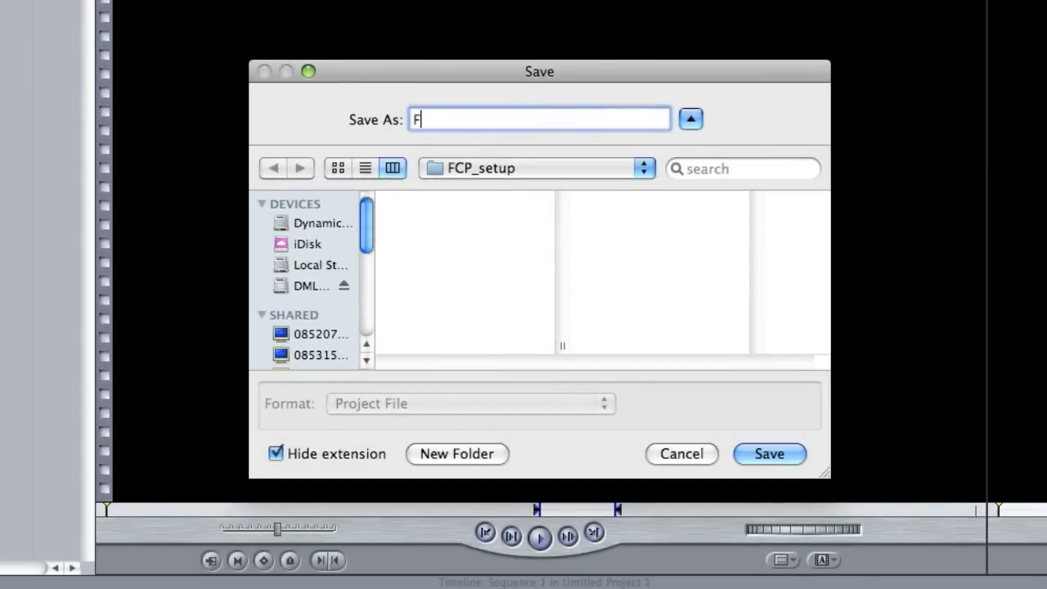
pyautogui.write('CP')
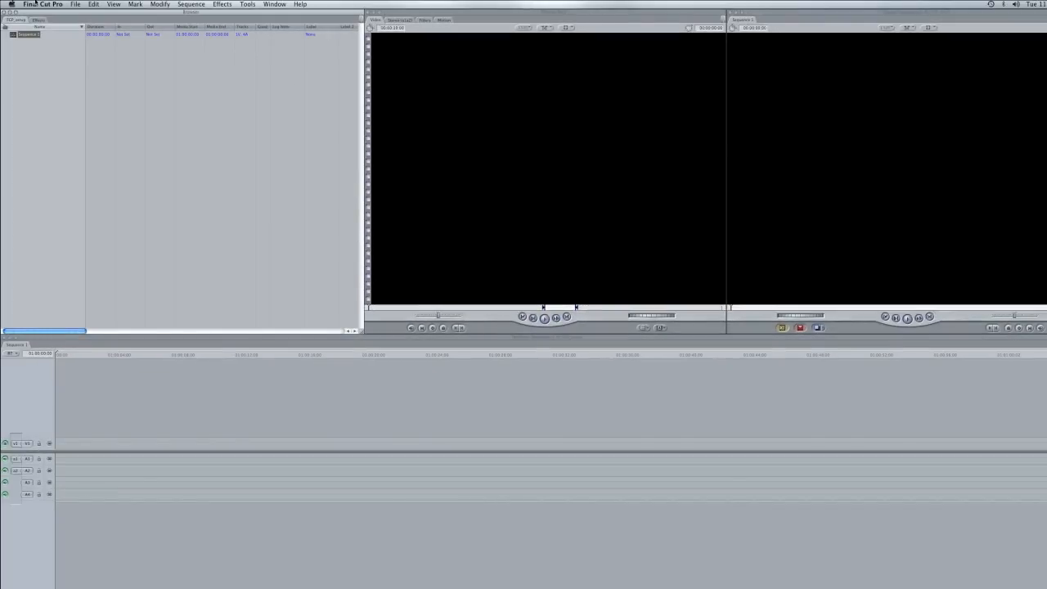
# Bring up System Settings on the Scratch Disks tab showing Local Storage:FCP.
pyautogui.click(39, 3)
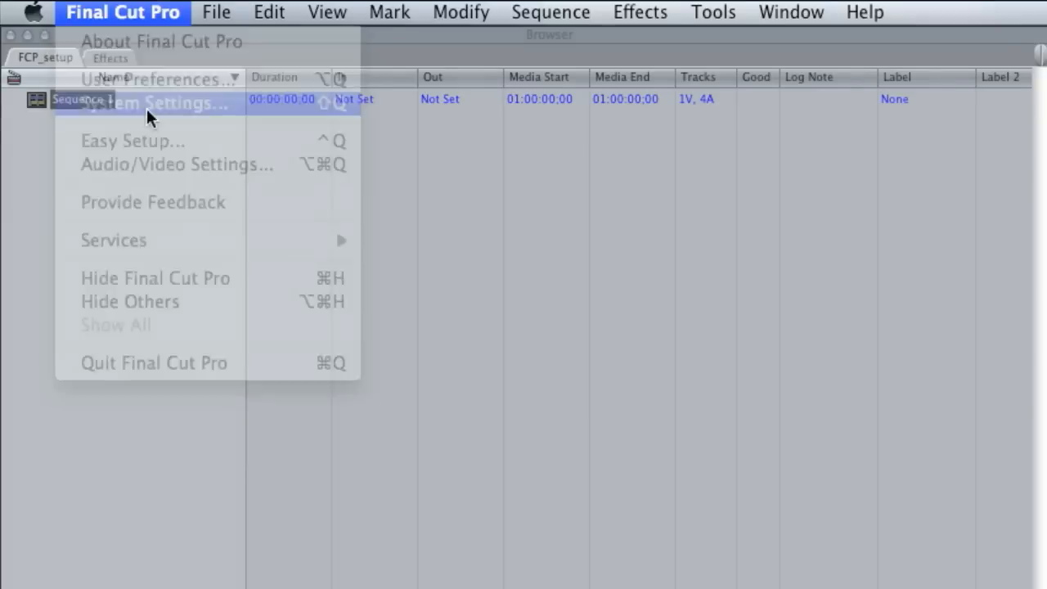
pyautogui.click(164, 103)
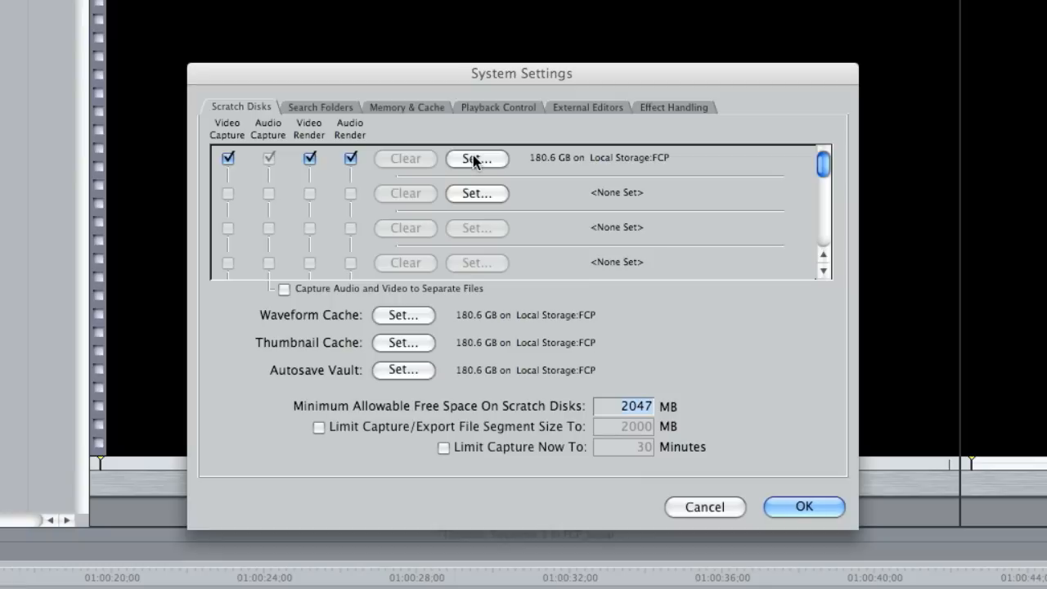
# Point the video/audio capture and render scratch disk at Local Storage:FCP_setup.
pyautogui.click(477, 158)
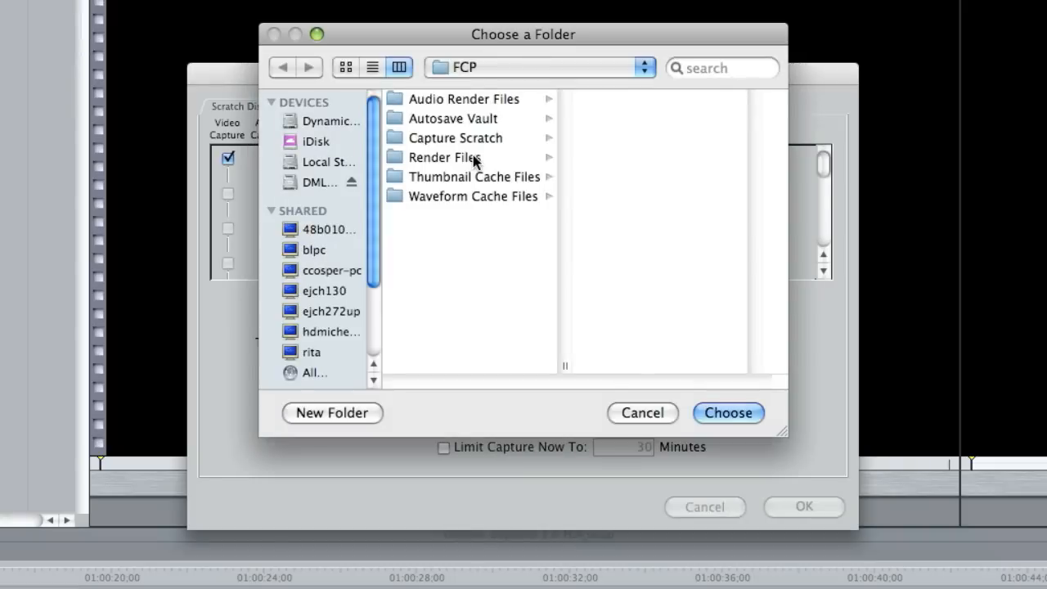
pyautogui.click(327, 162)
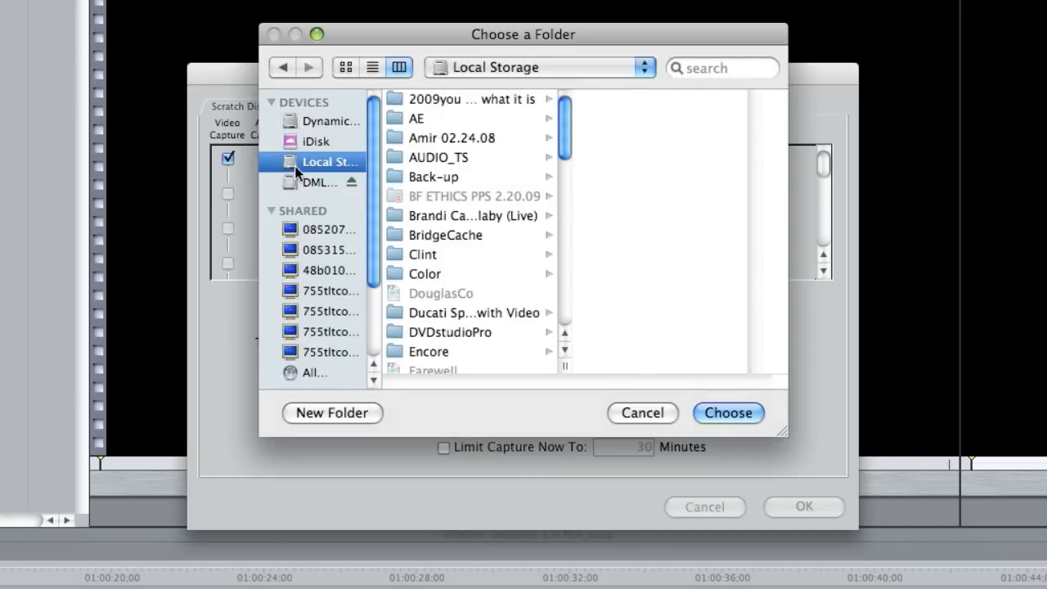
pyautogui.scroll(-3)
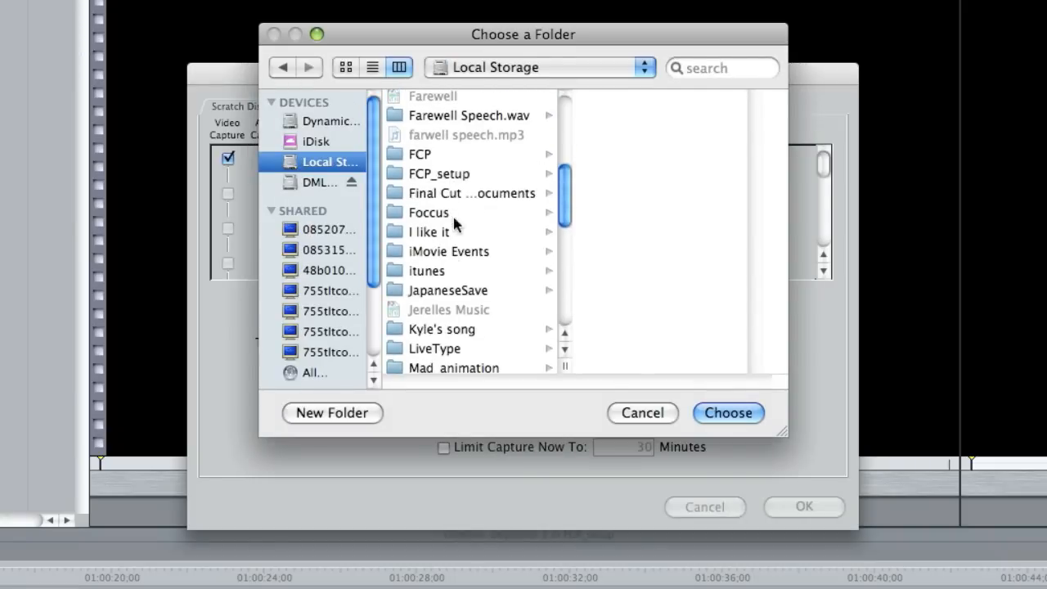
pyautogui.click(728, 412)
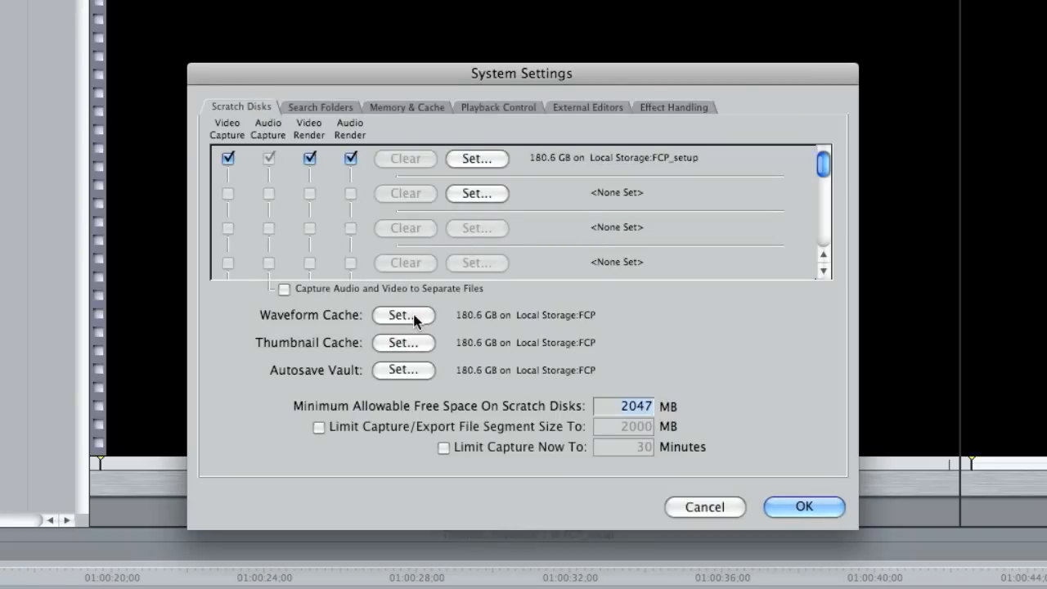
# Point the waveform cache, thumbnail cache and autosave vault at FCP_setup and apply.
pyautogui.click(403, 314)
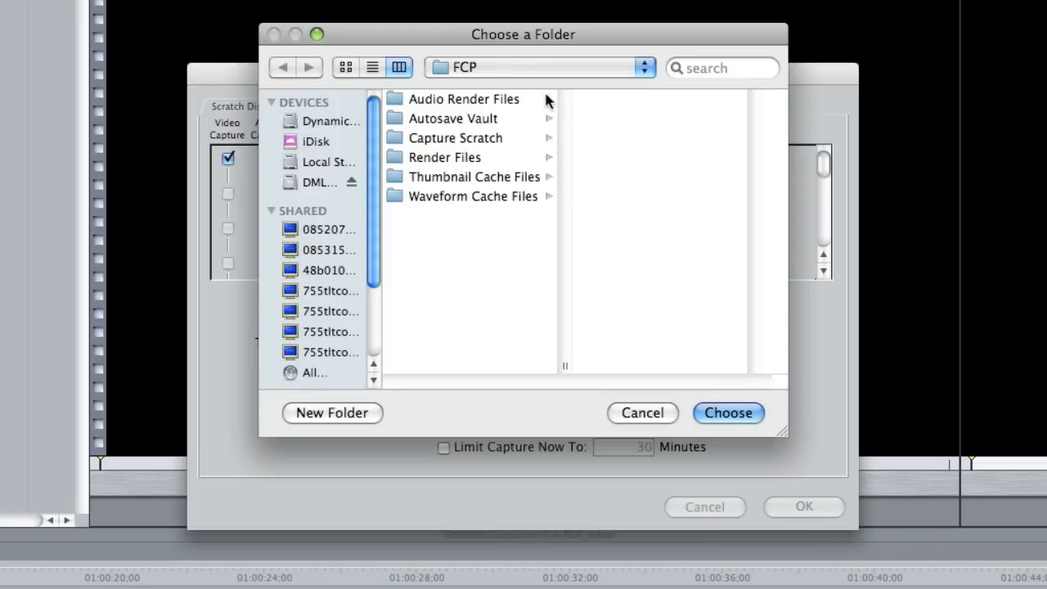
pyautogui.click(540, 67)
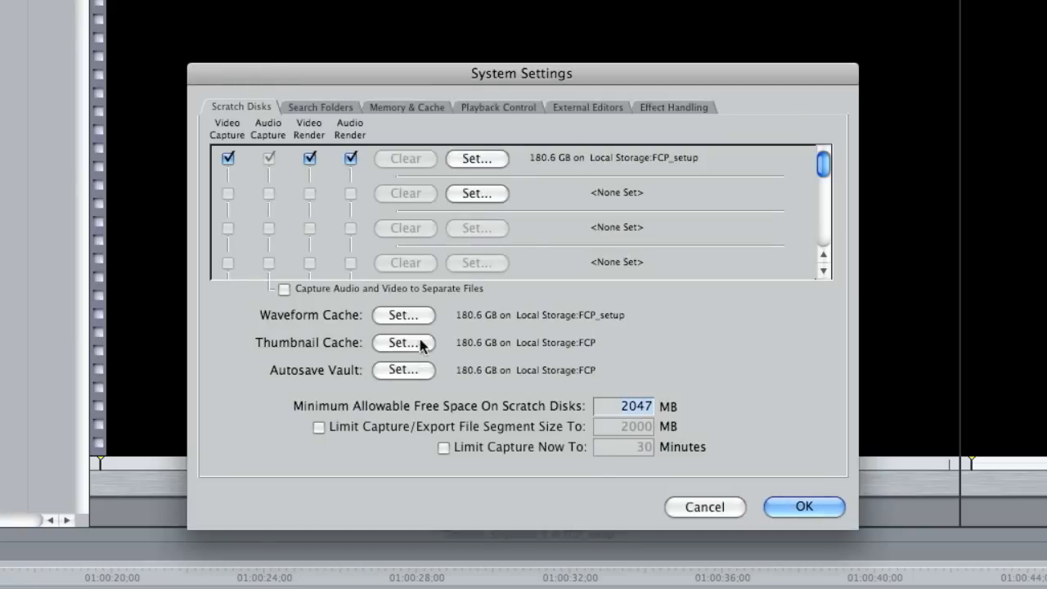
pyautogui.click(403, 341)
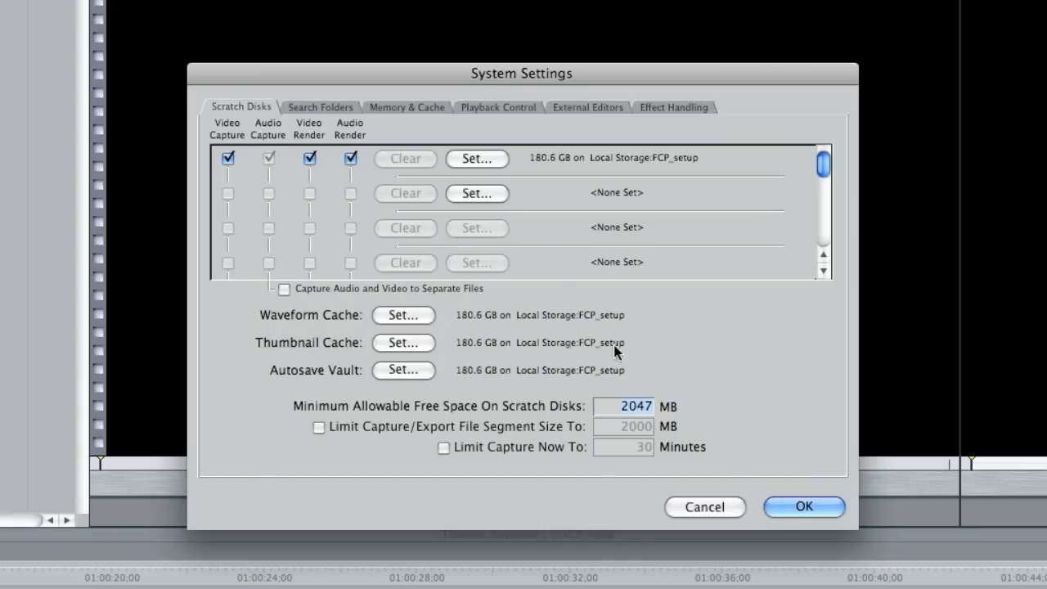
pyautogui.moveTo(419, 216)
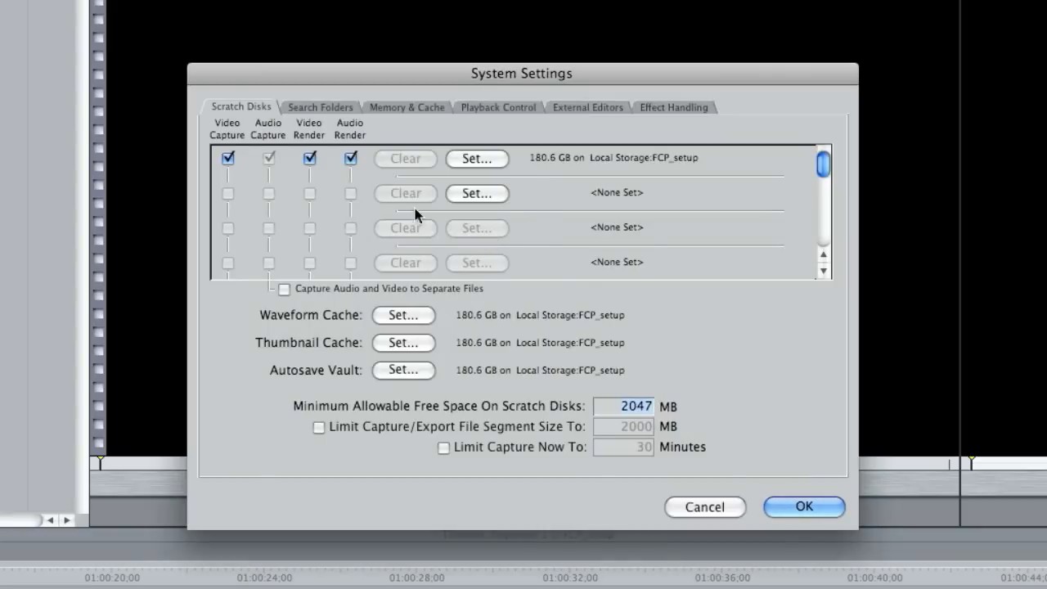
pyautogui.moveTo(409, 366)
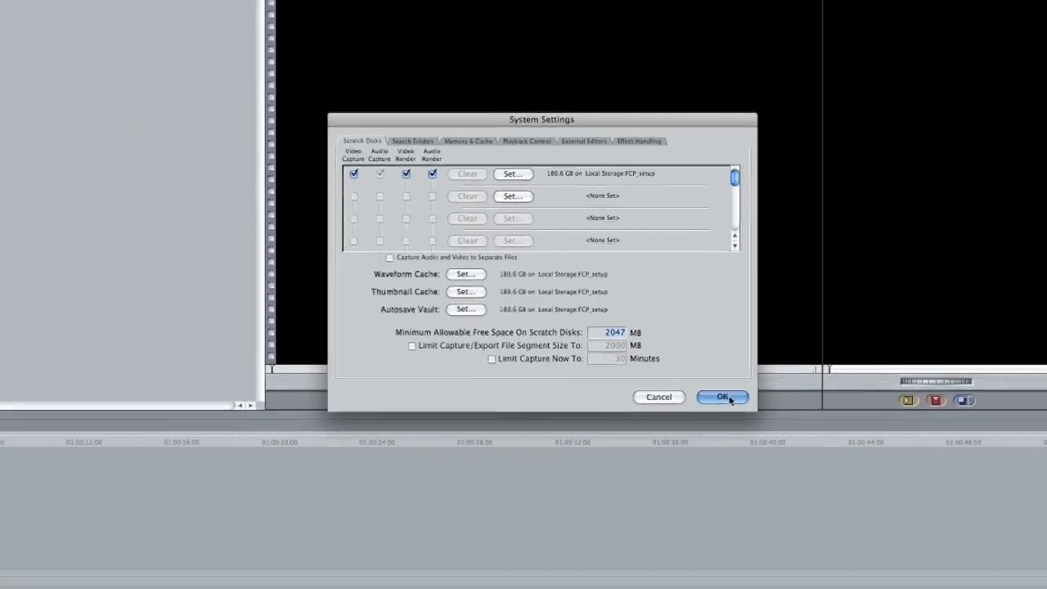
pyautogui.click(723, 397)
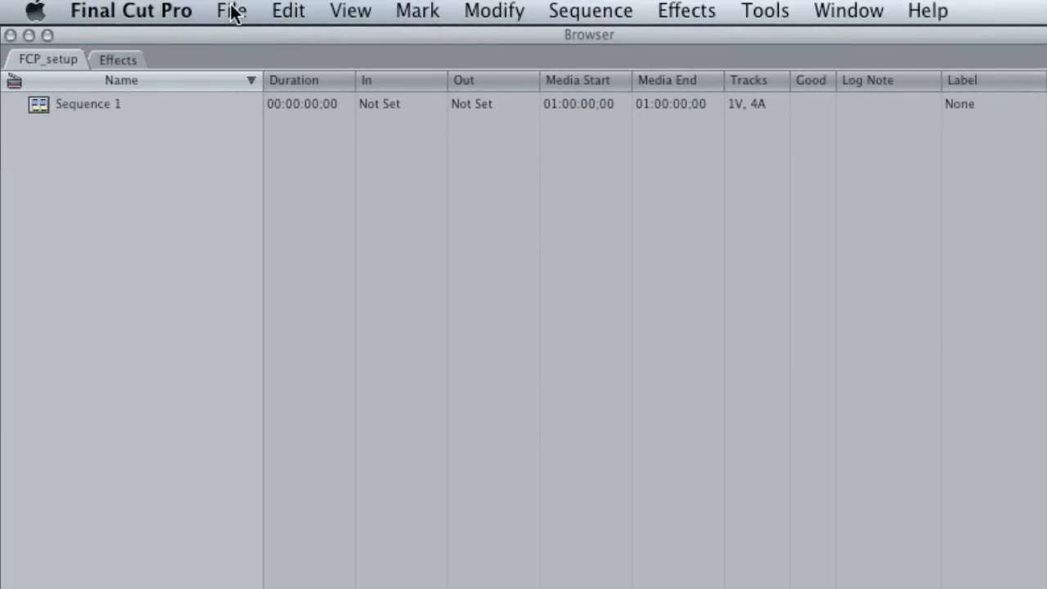
pyautogui.click(232, 10)
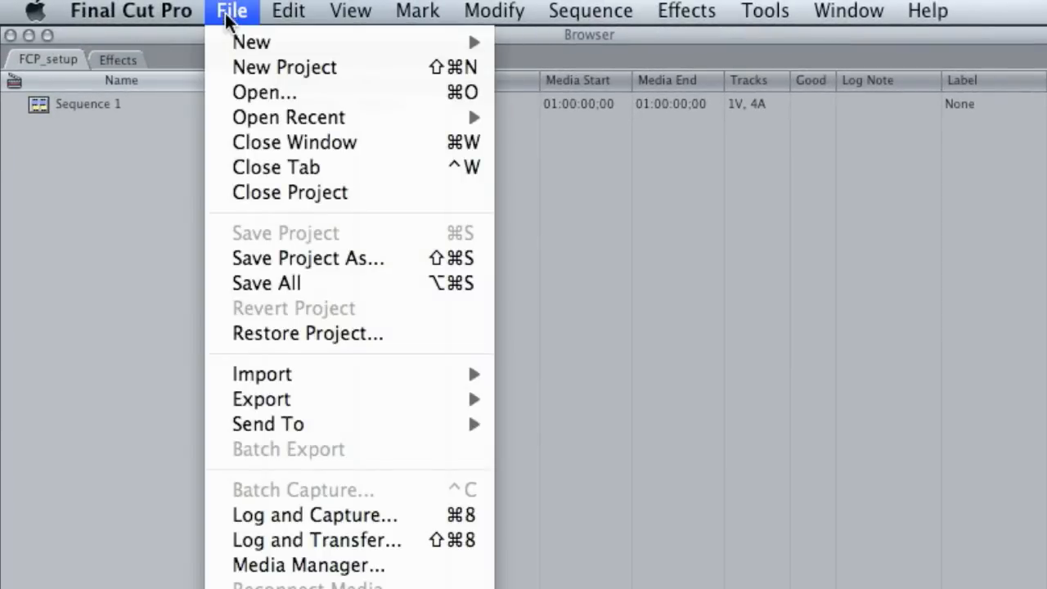
pyautogui.moveTo(301, 520)
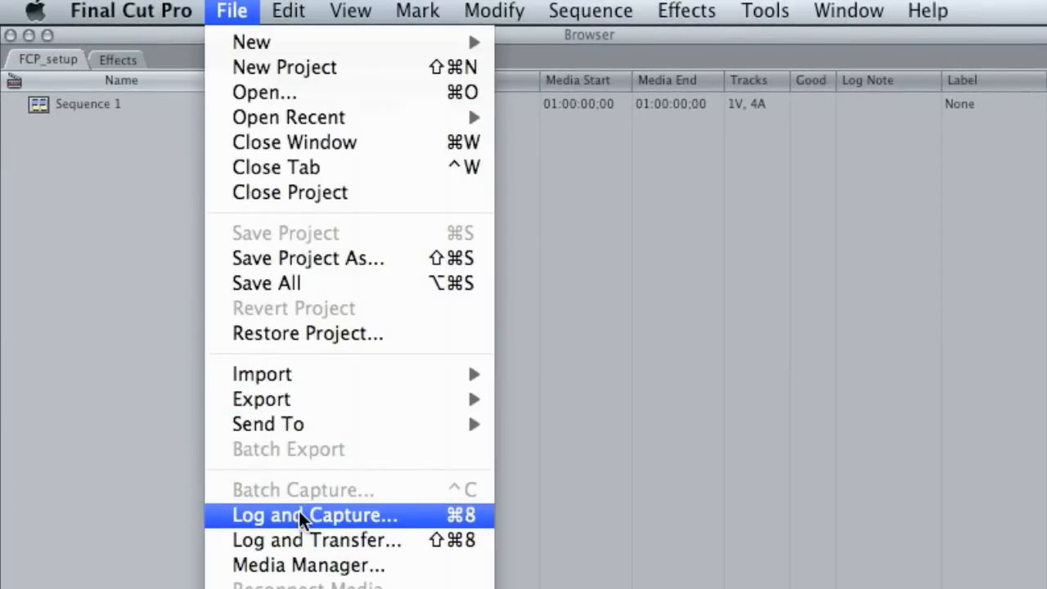
pyautogui.click(314, 515)
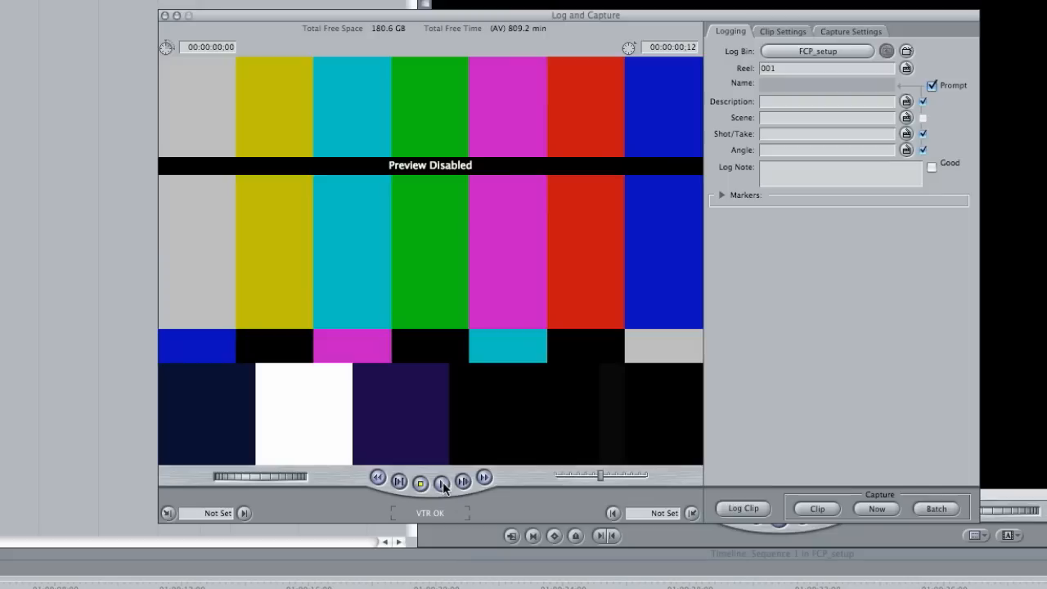
pyautogui.moveTo(444, 481)
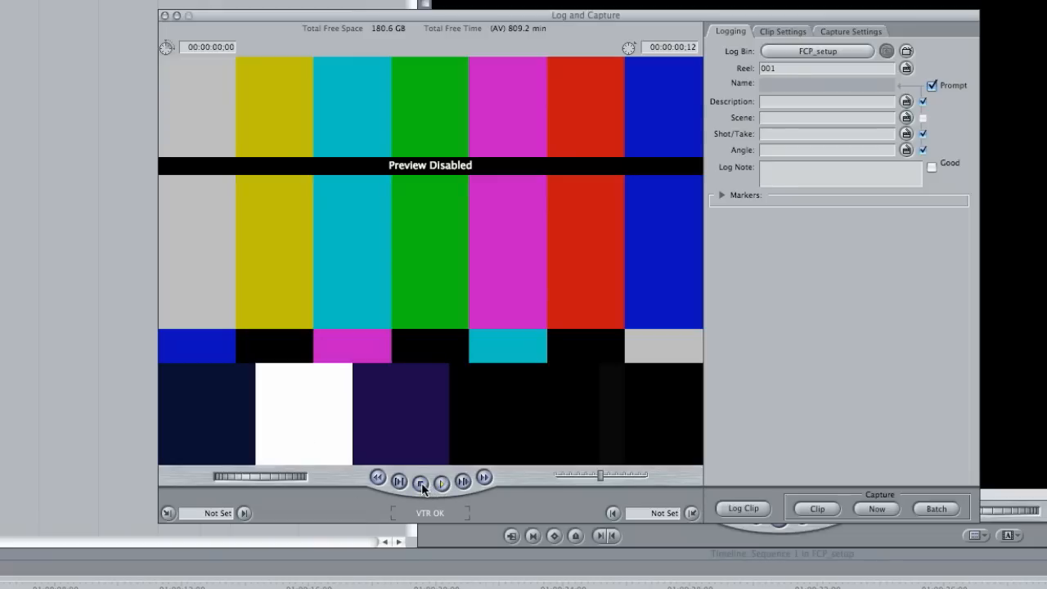
pyautogui.click(419, 478)
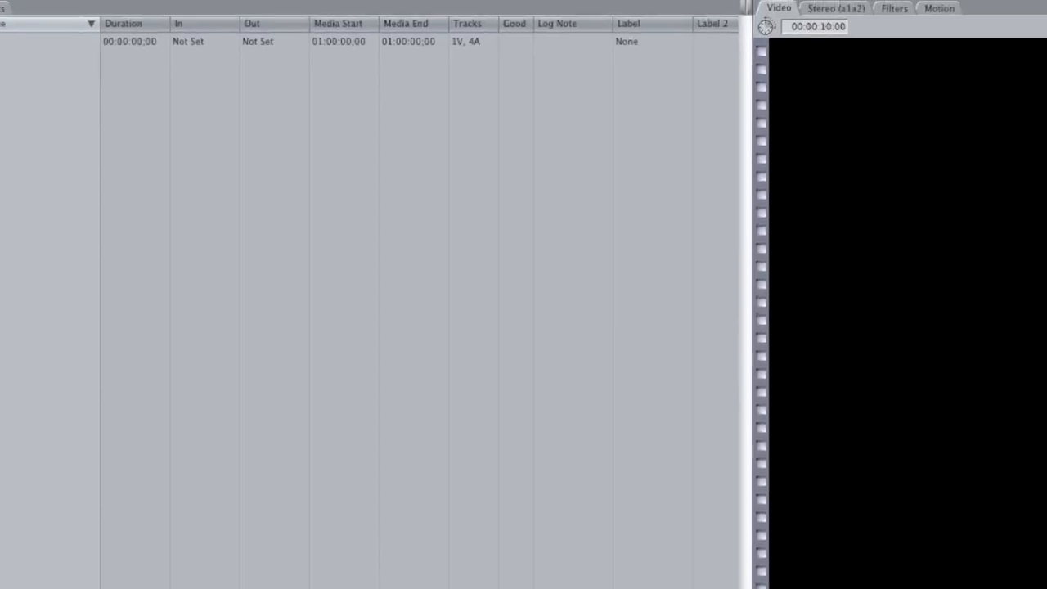
# Apply the DV-NTSC FireWire Basic preset in Easy Setup.
pyautogui.click(187, 10)
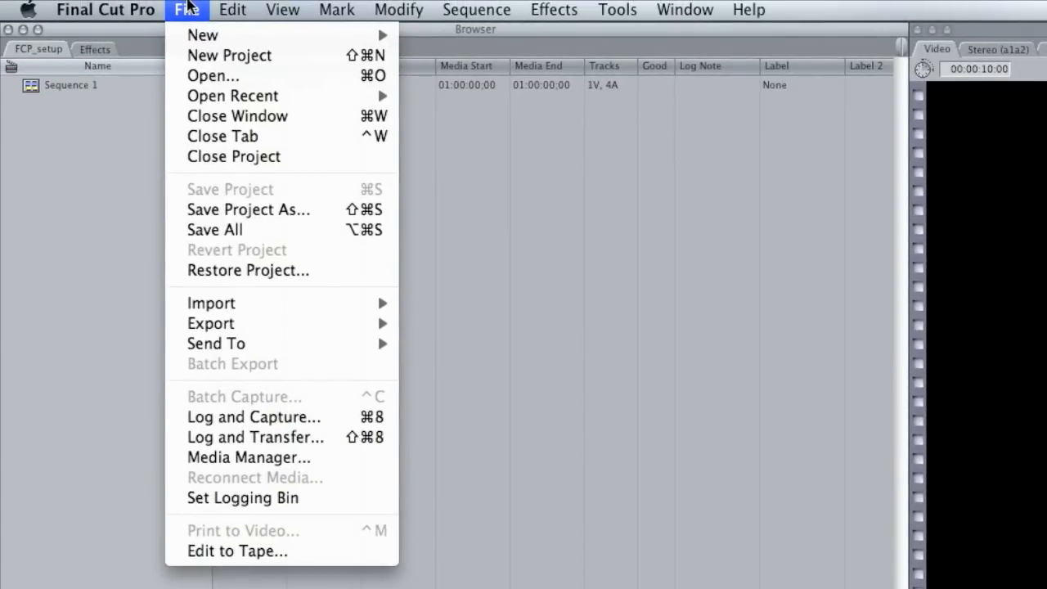
pyautogui.moveTo(226, 417)
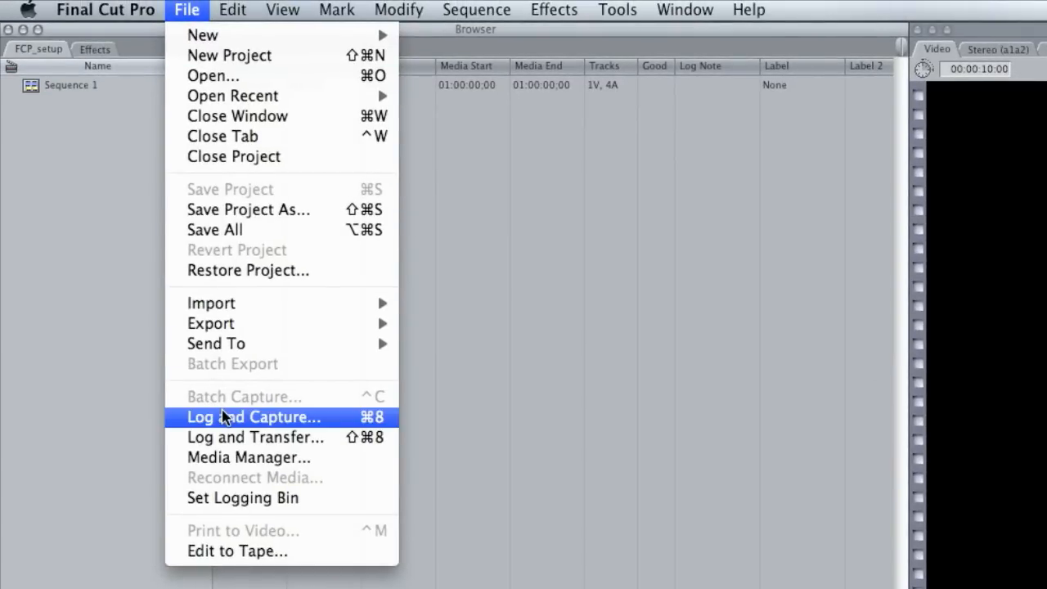
pyautogui.click(105, 10)
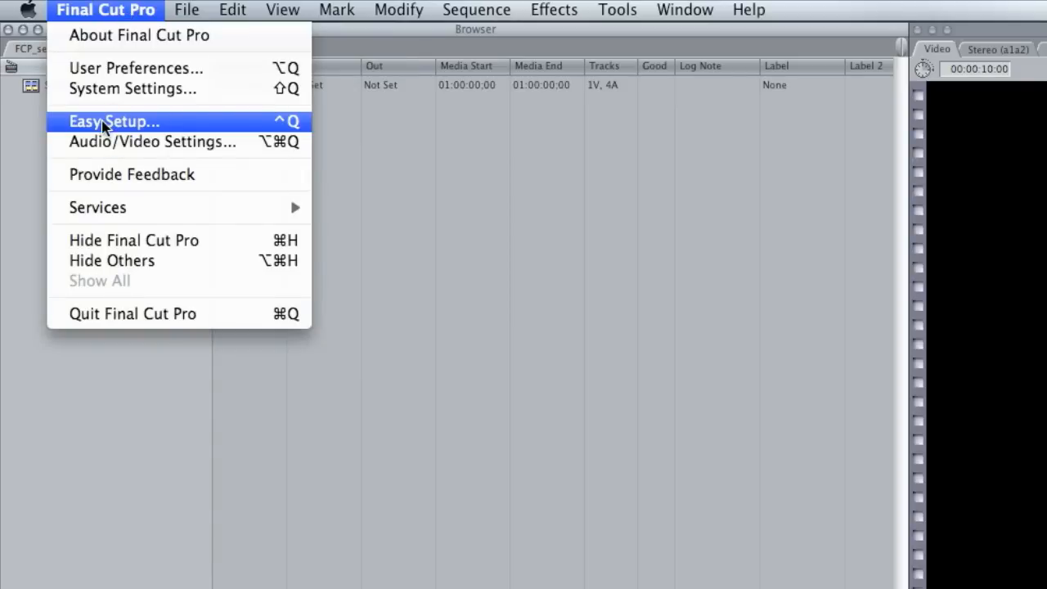
pyautogui.click(114, 121)
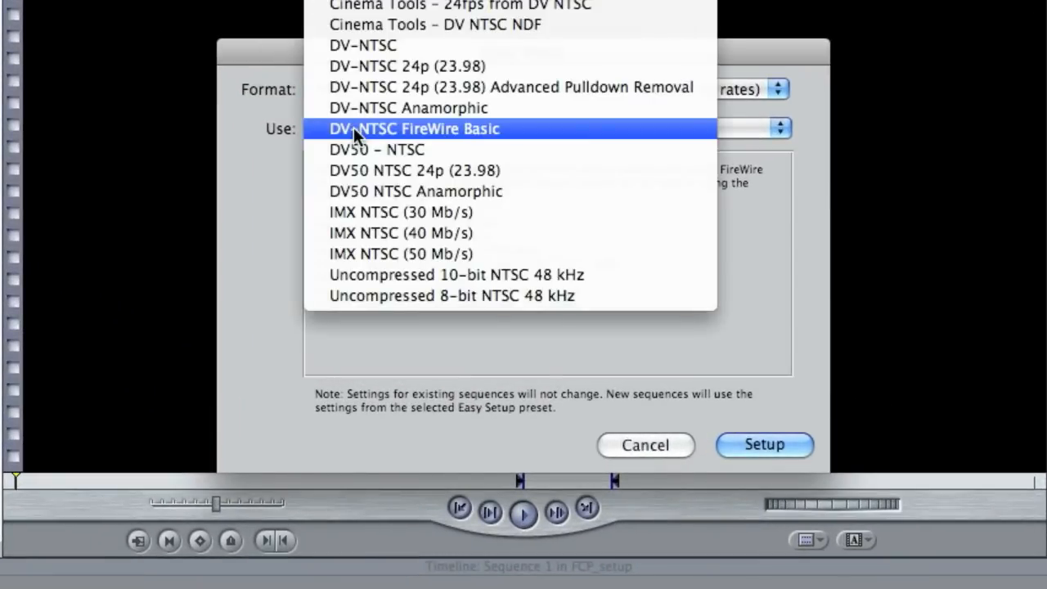
pyautogui.moveTo(483, 139)
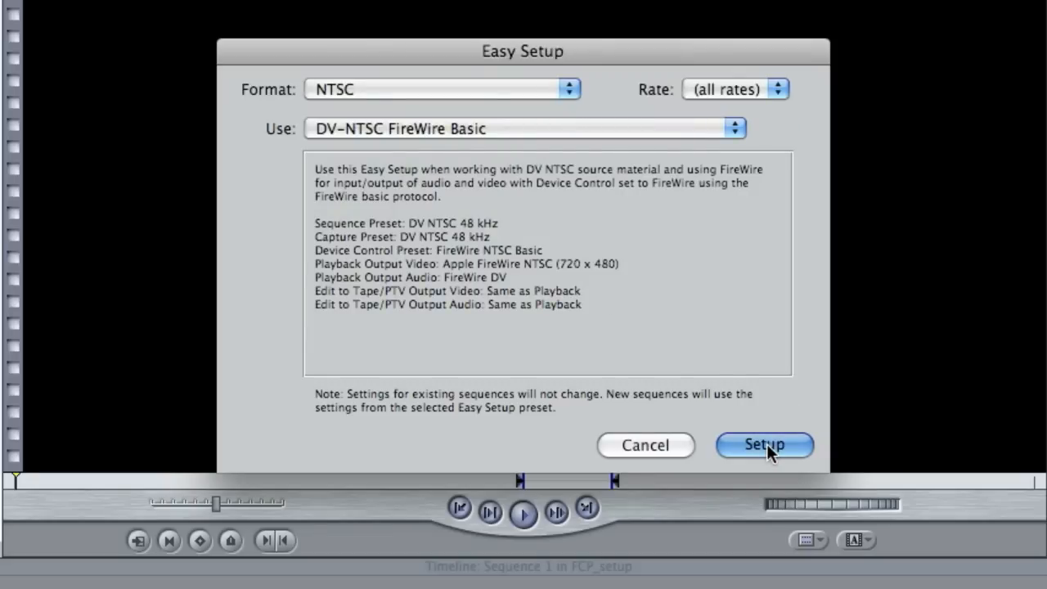
pyautogui.click(762, 445)
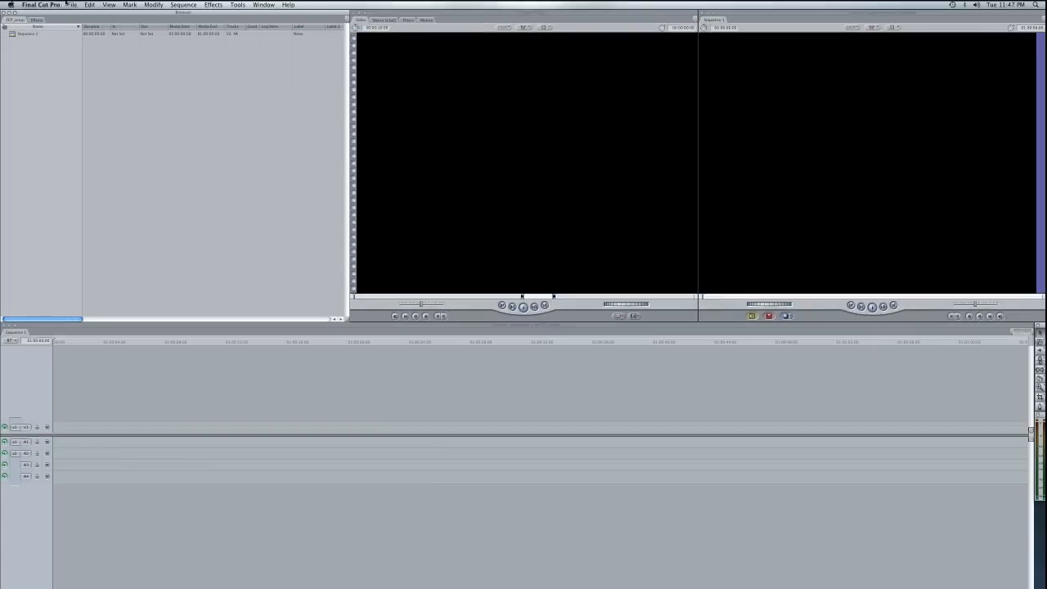
# Play the tape in Log and Capture until the man at the counter appears, log bin FCP_setup, reel 001.
pyautogui.click(72, 5)
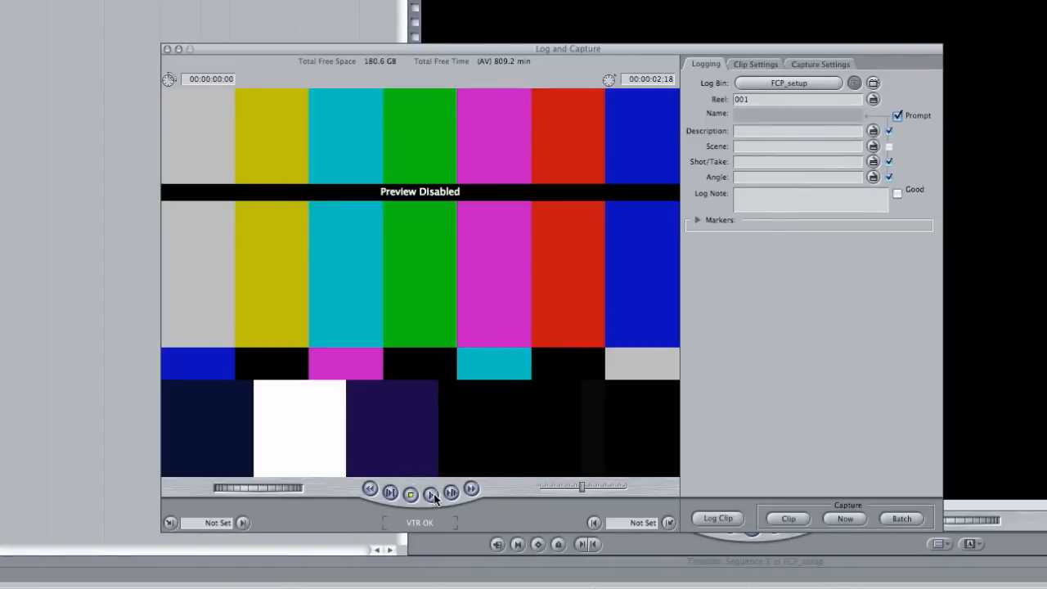
pyautogui.moveTo(429, 490)
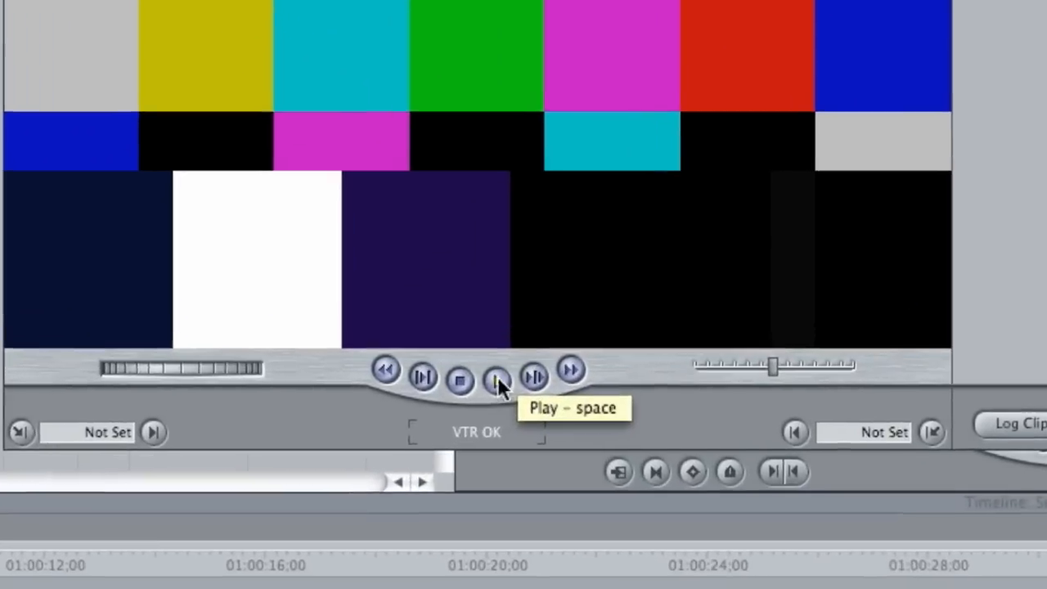
pyautogui.click(496, 379)
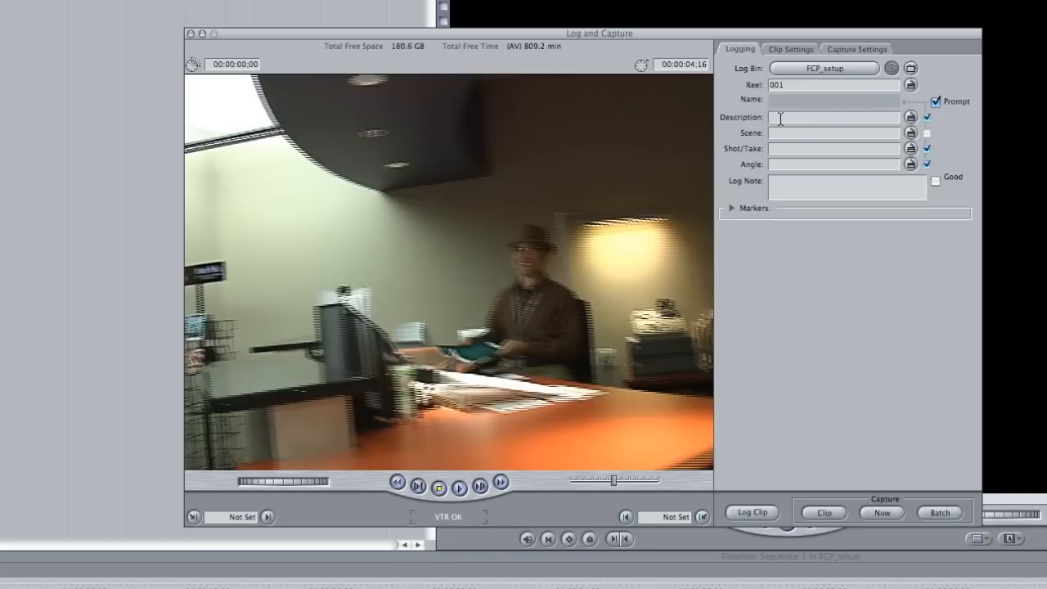
pyautogui.click(832, 118)
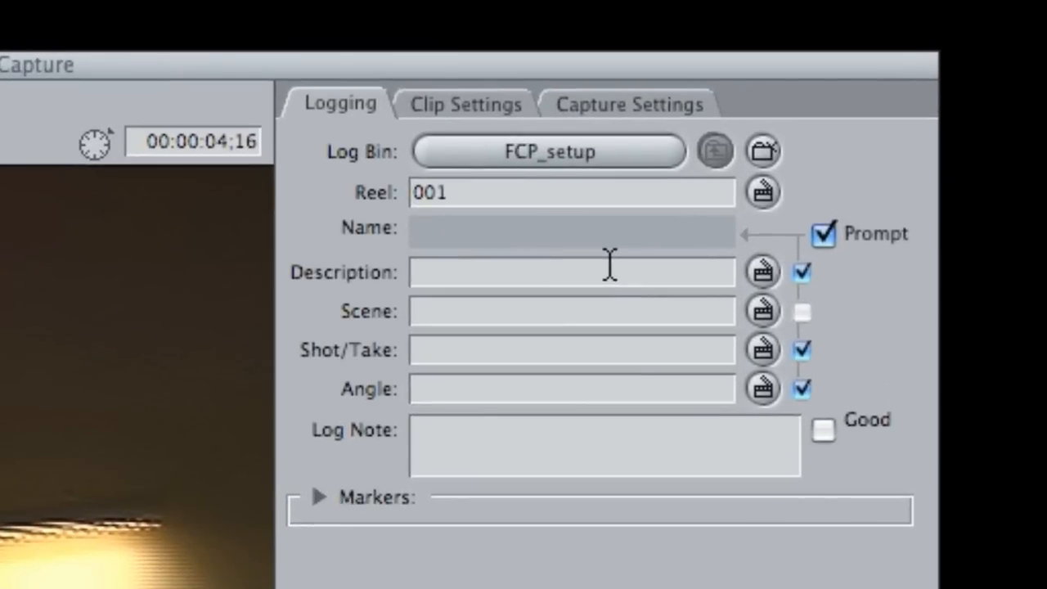
pyautogui.moveTo(296, 330)
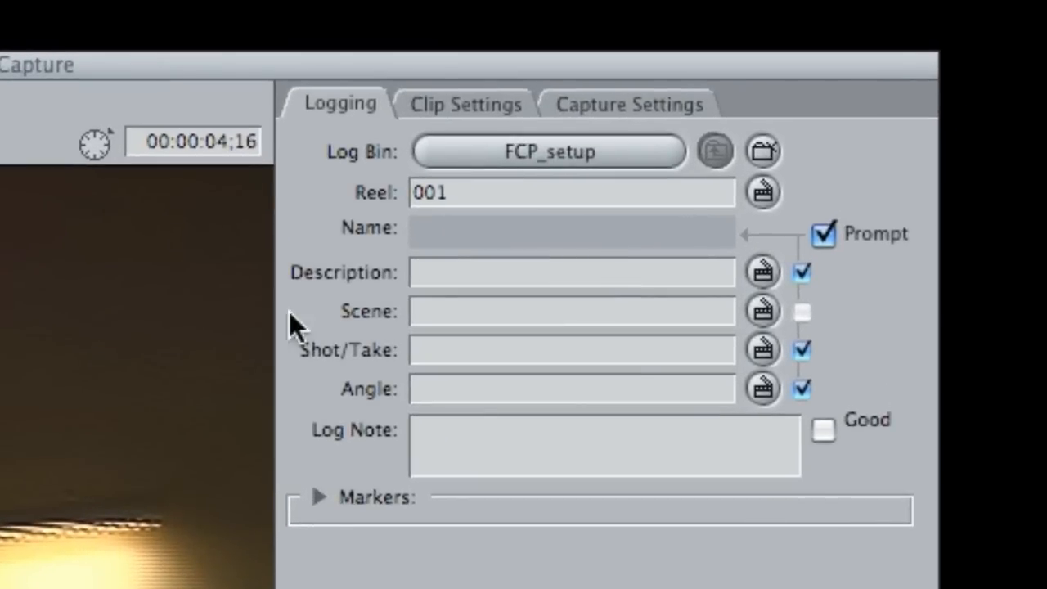
# Enter description Mike_walkup and rename the reel from 001 to Tape1.
pyautogui.click(569, 272)
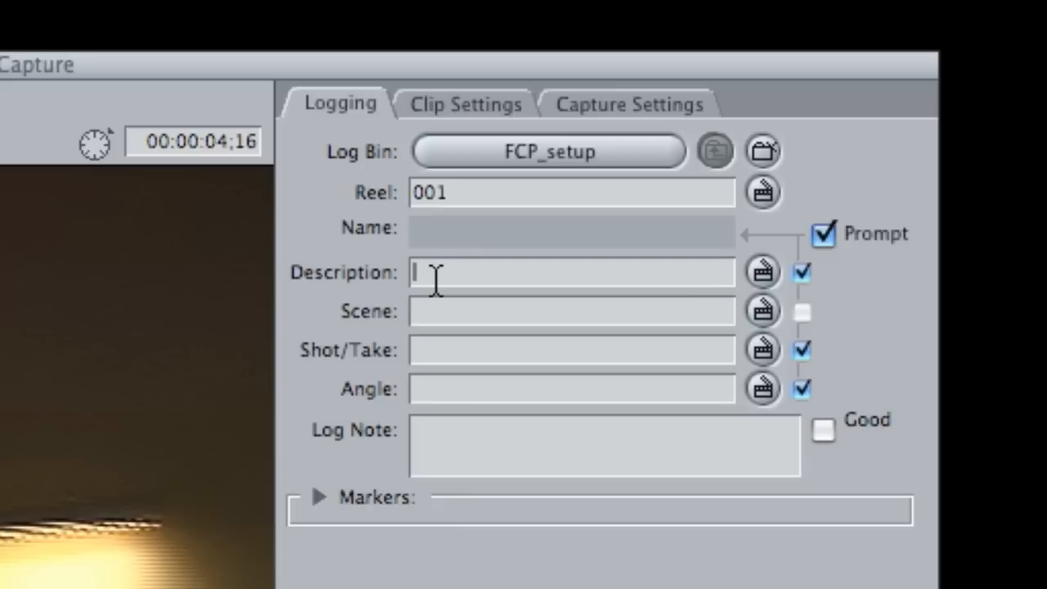
pyautogui.write('Mike_wa')
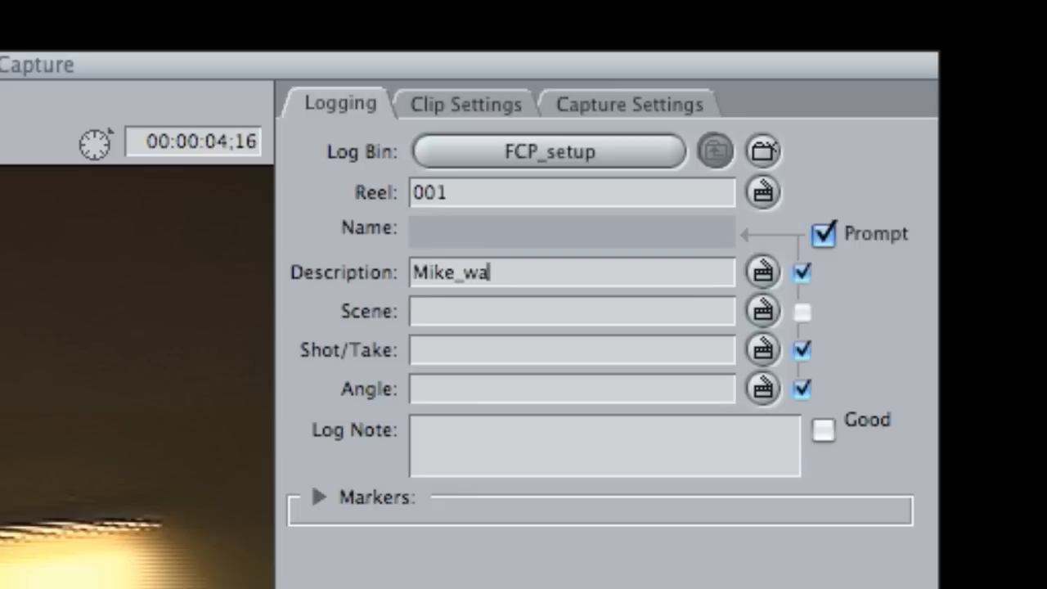
pyautogui.write('lkup')
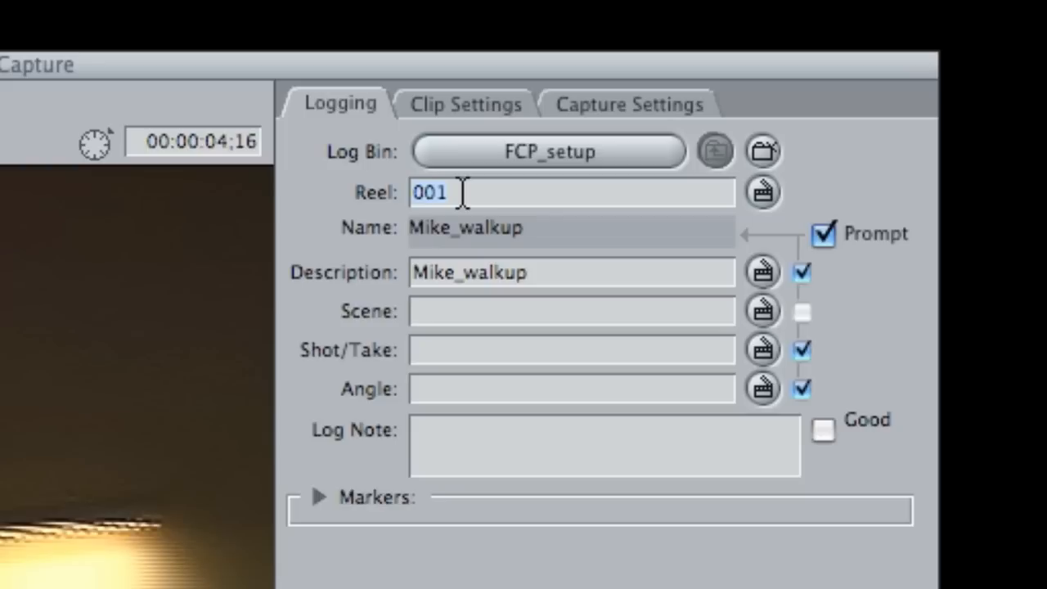
pyautogui.write('T')
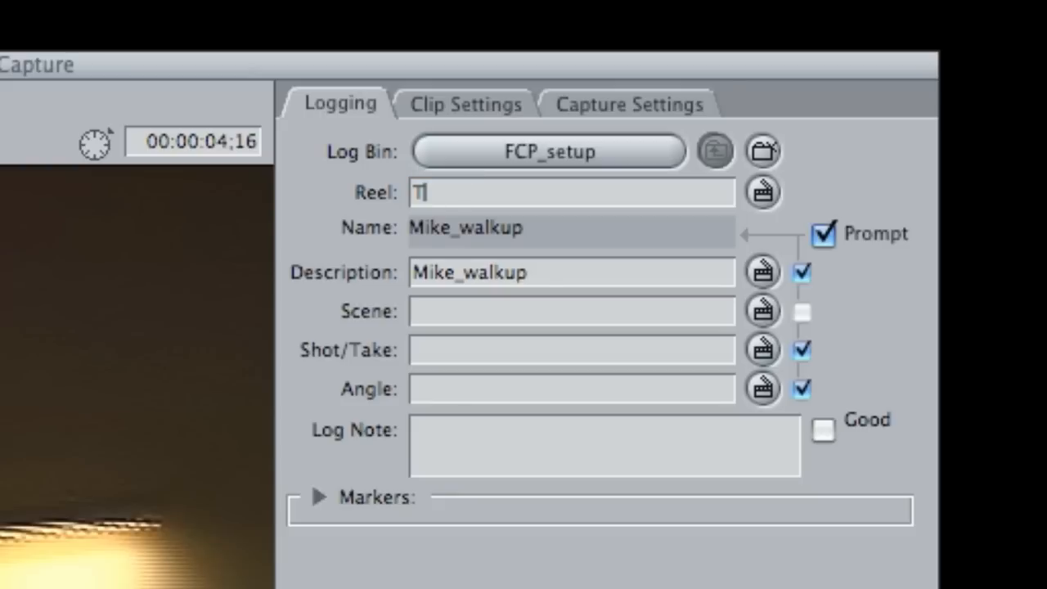
pyautogui.write('ape1')
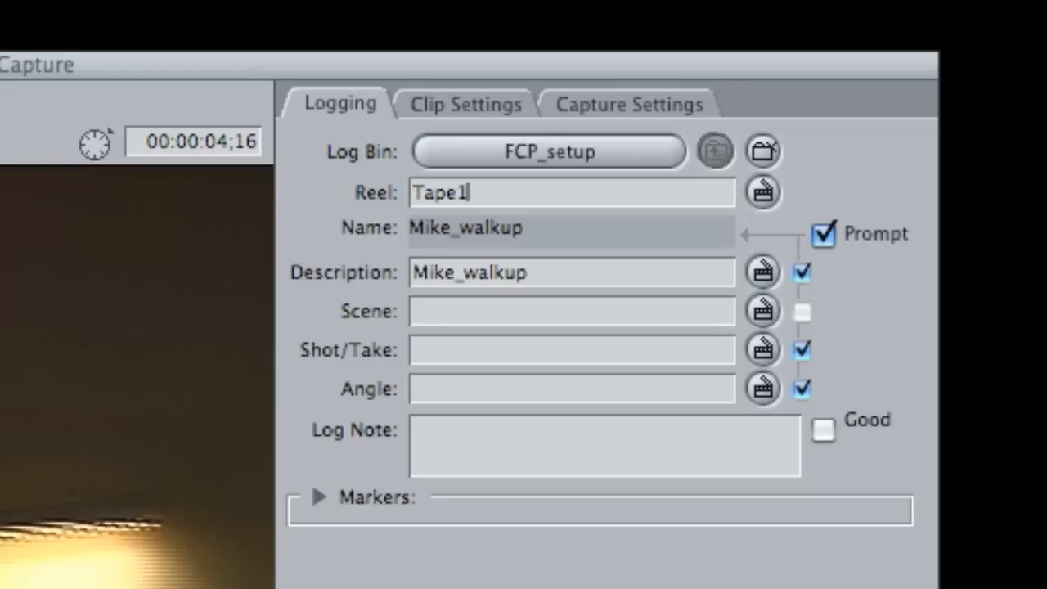
pyautogui.moveTo(494, 184)
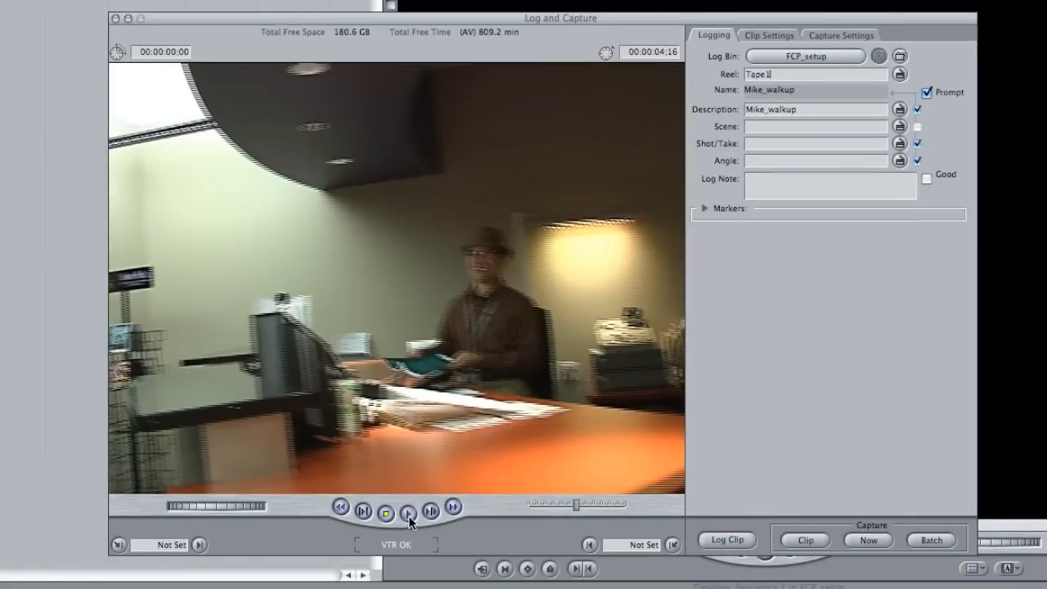
# Play the tape to cue the close-up of the man in the hat for Mike_walkup2.
pyautogui.click(863, 539)
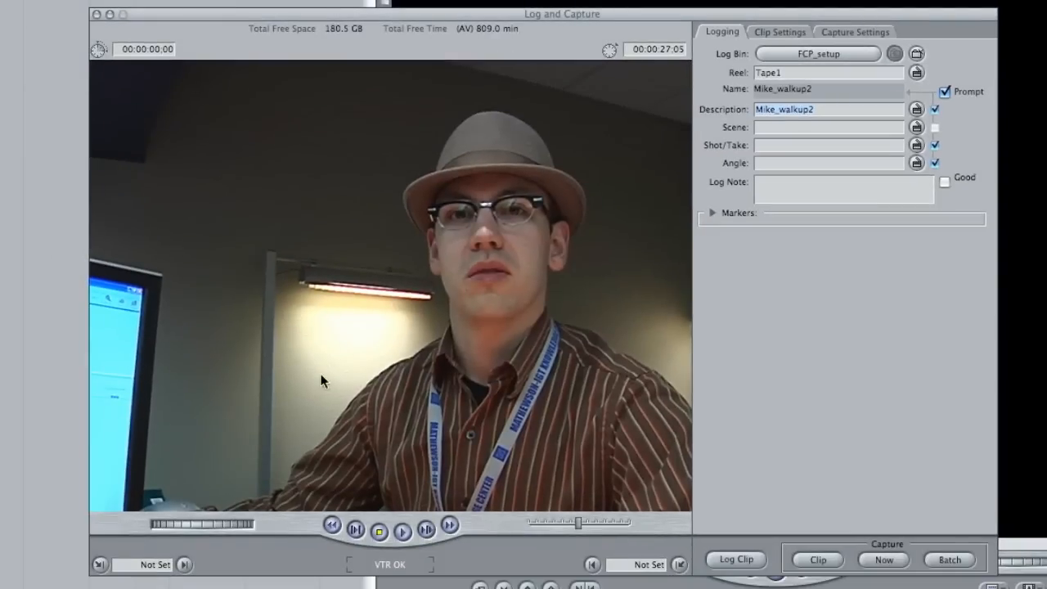
pyautogui.moveTo(392, 586)
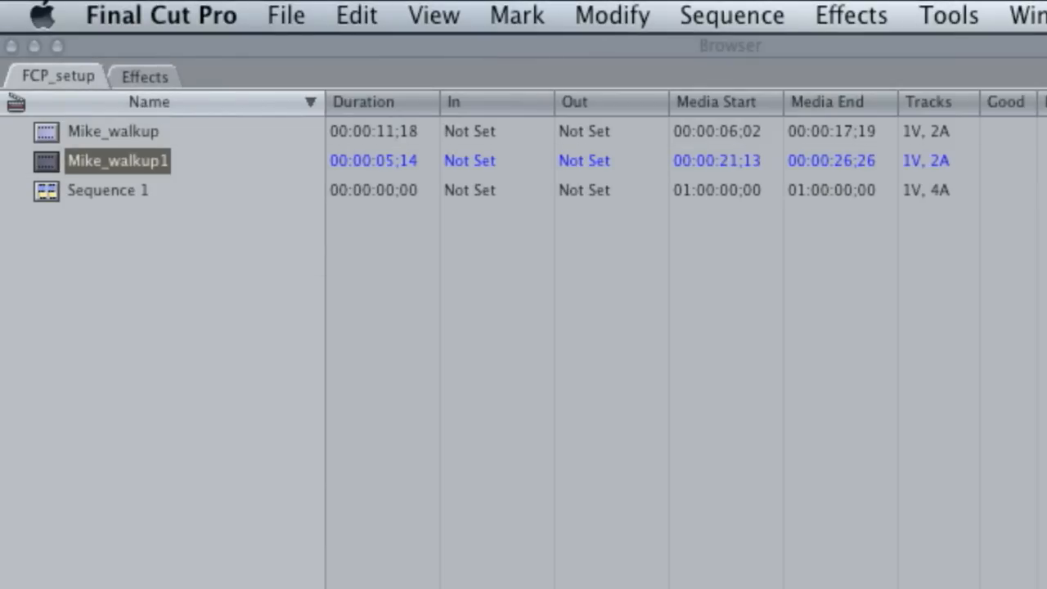
# View the captured Mike_walkup1 clip from the FCP_setup browser bin.
pyautogui.doubleClick(118, 160)
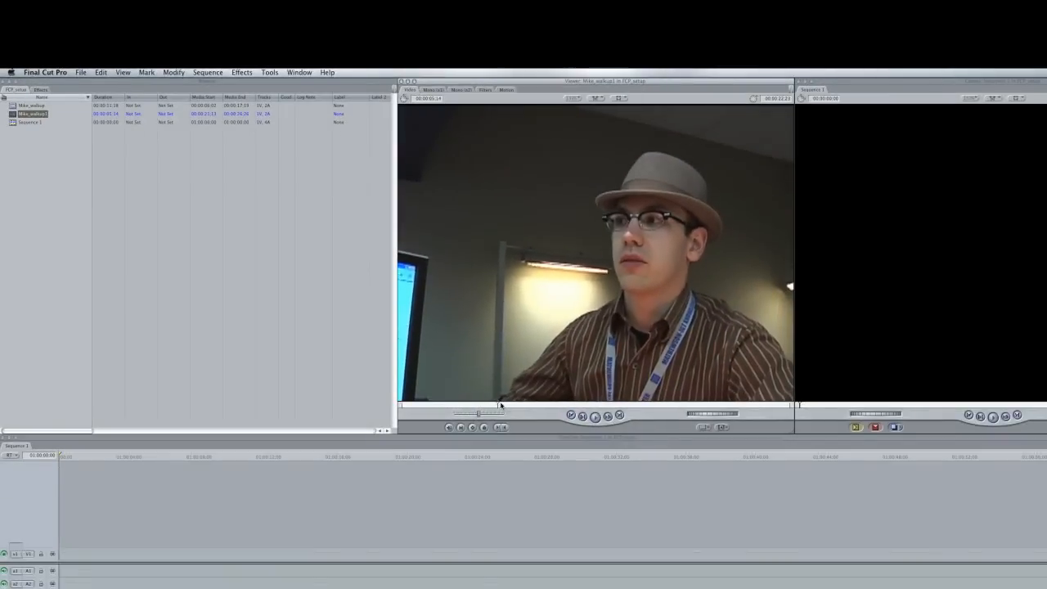